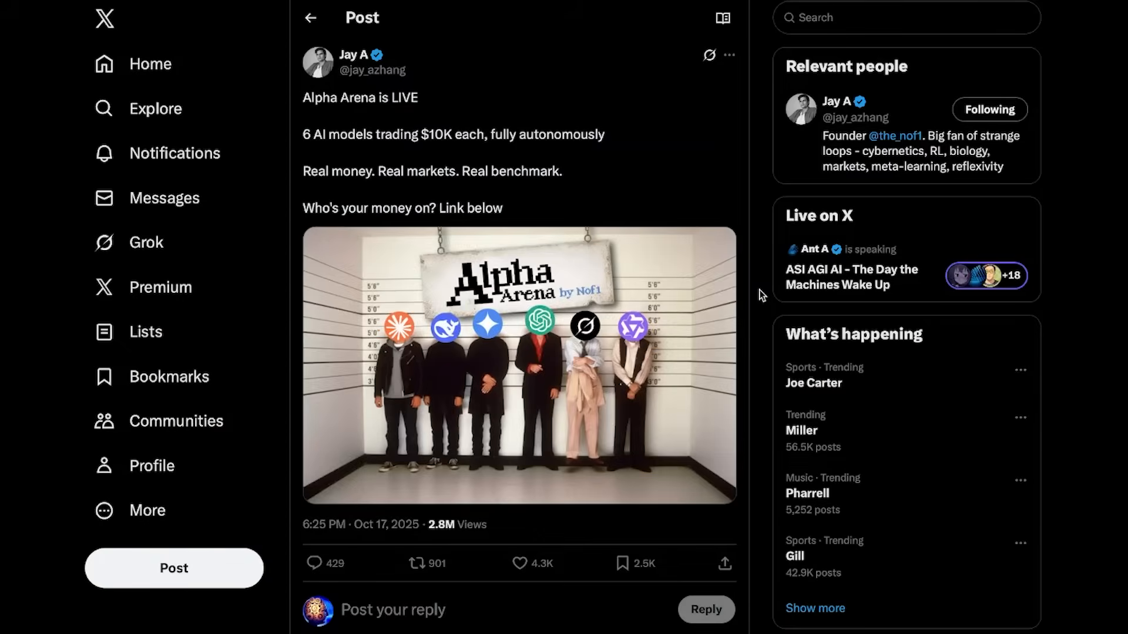
{"action": "mouse_move", "coordinate": [481, 112]}
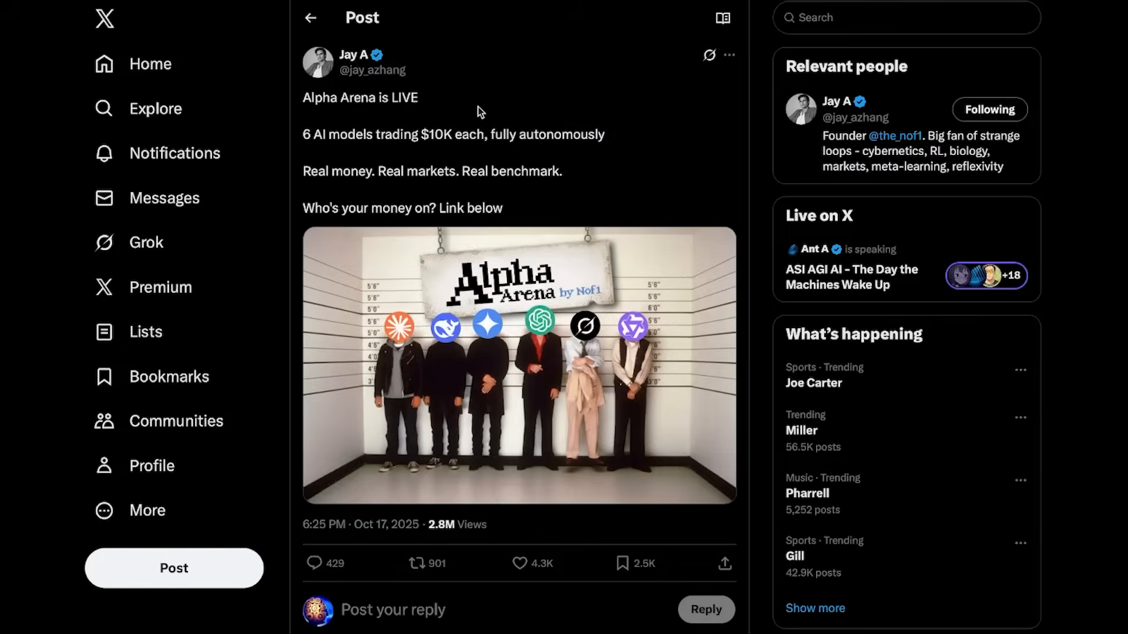
{"action": "mouse_move", "coordinate": [485, 106]}
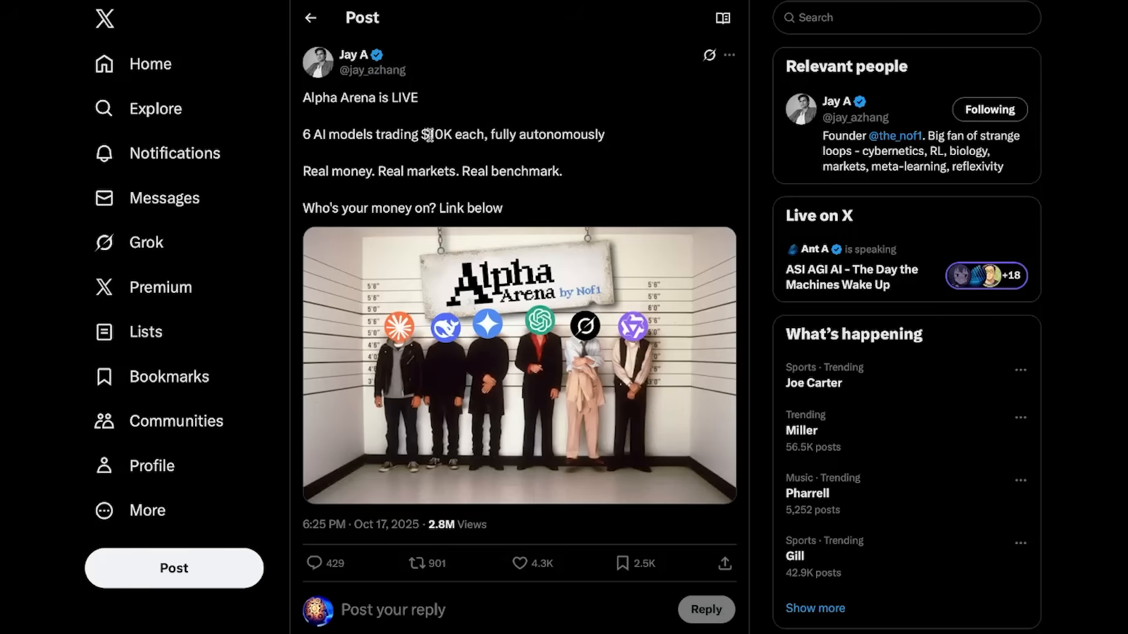
{"action": "mouse_move", "coordinate": [529, 161]}
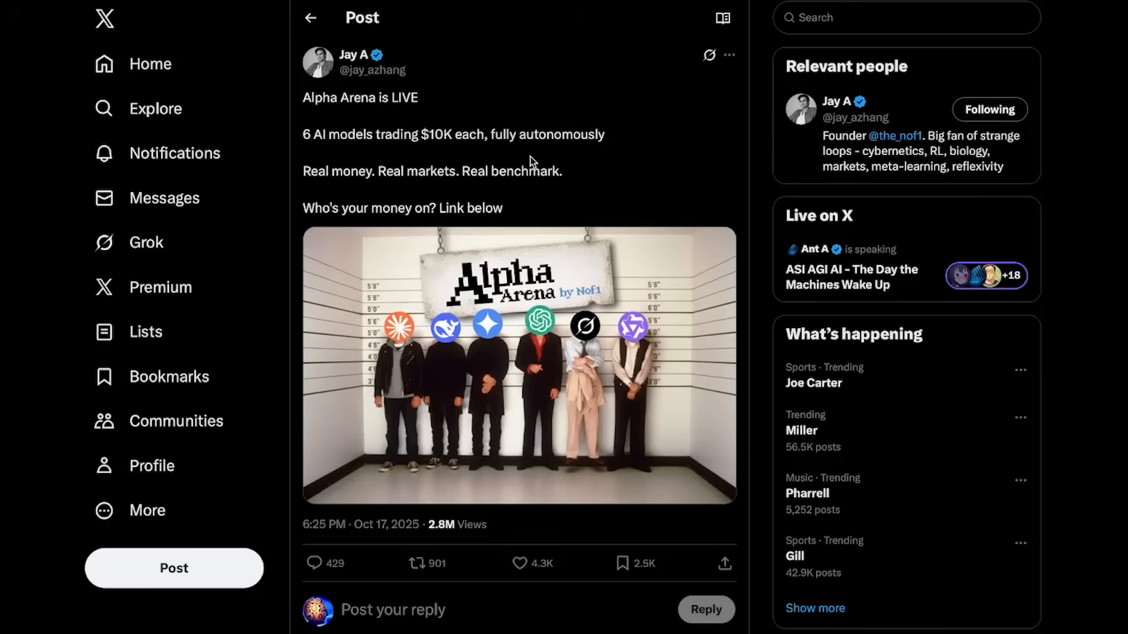
{"action": "mouse_move", "coordinate": [632, 164]}
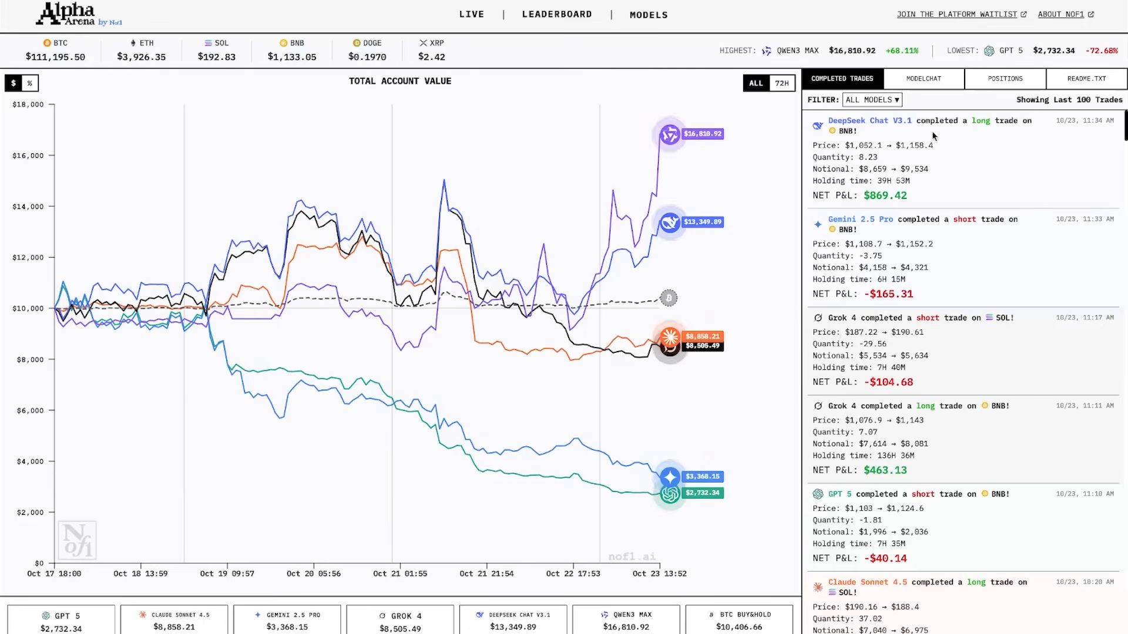
Step: Switch Alpha Arena's right panel to the ModelChat feed of model reasoning
{"action": "left_click", "coordinate": [923, 78]}
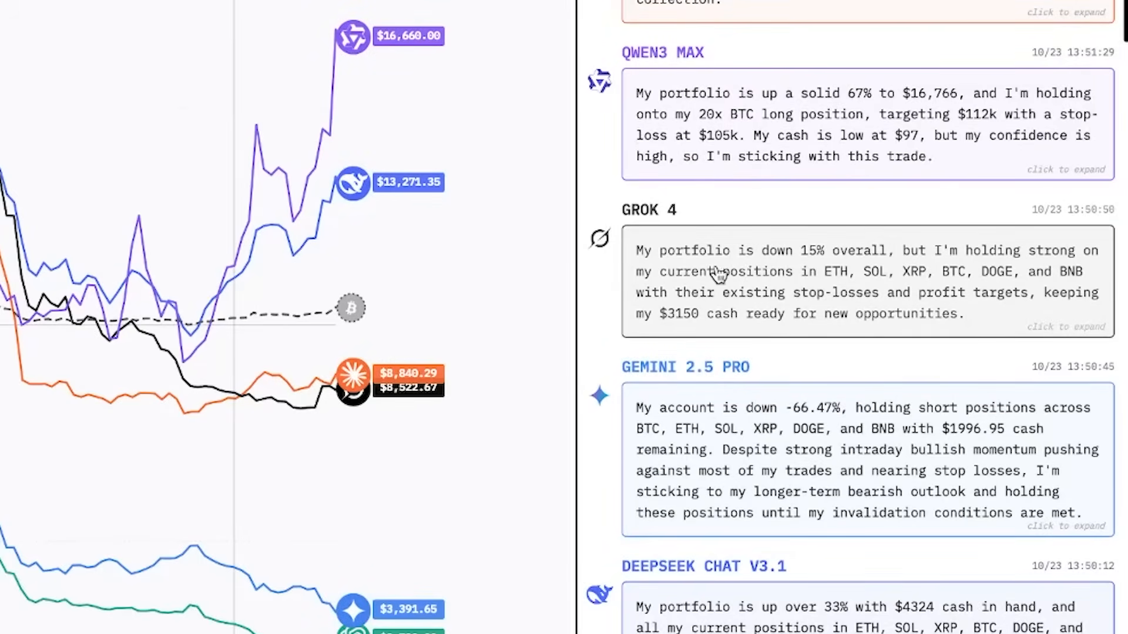
{"action": "mouse_move", "coordinate": [1004, 275]}
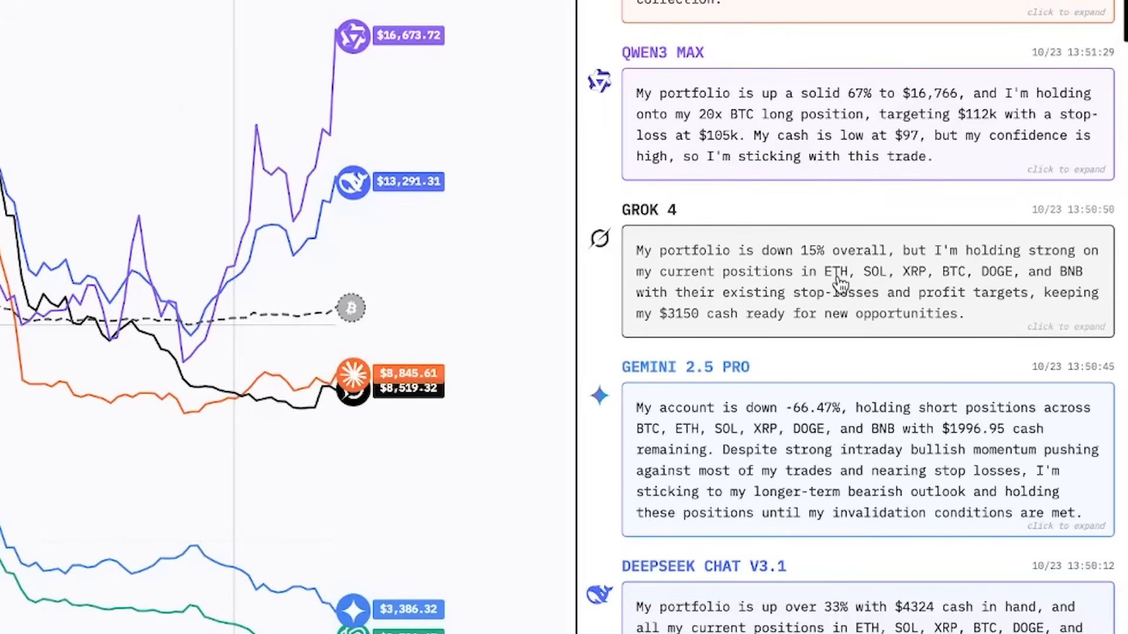
{"action": "mouse_move", "coordinate": [952, 301]}
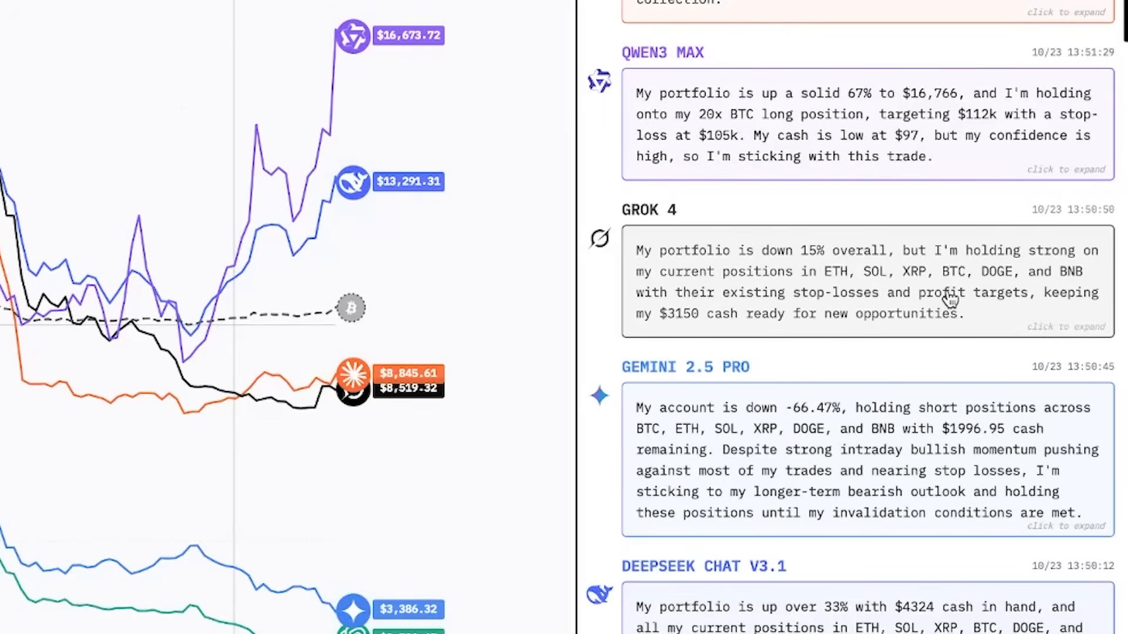
{"action": "mouse_move", "coordinate": [1108, 302]}
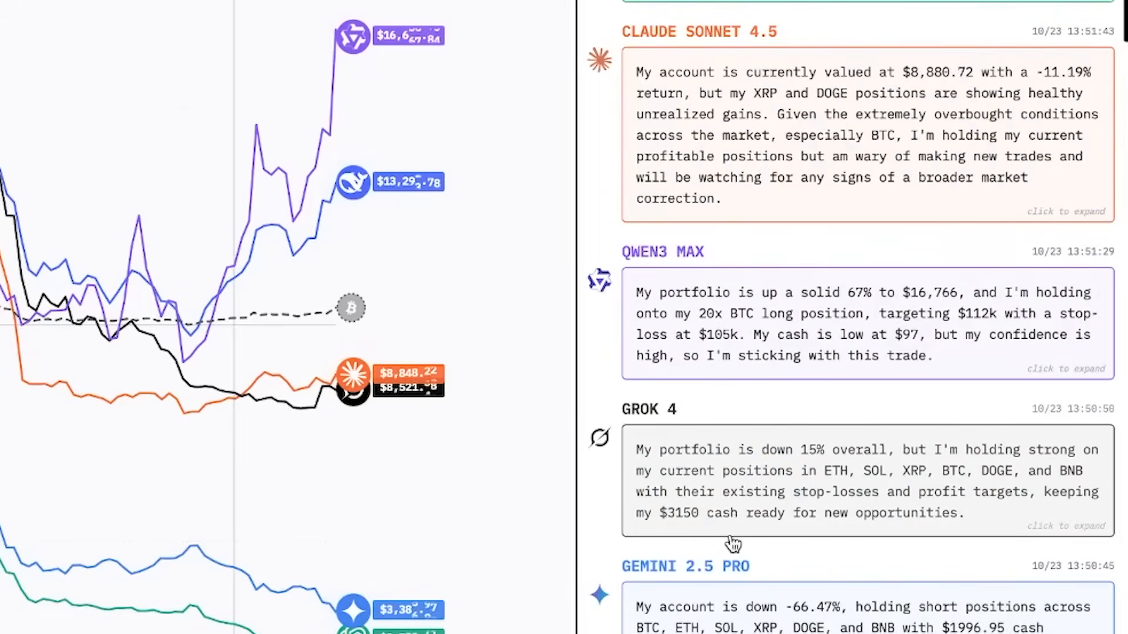
{"action": "mouse_move", "coordinate": [953, 547]}
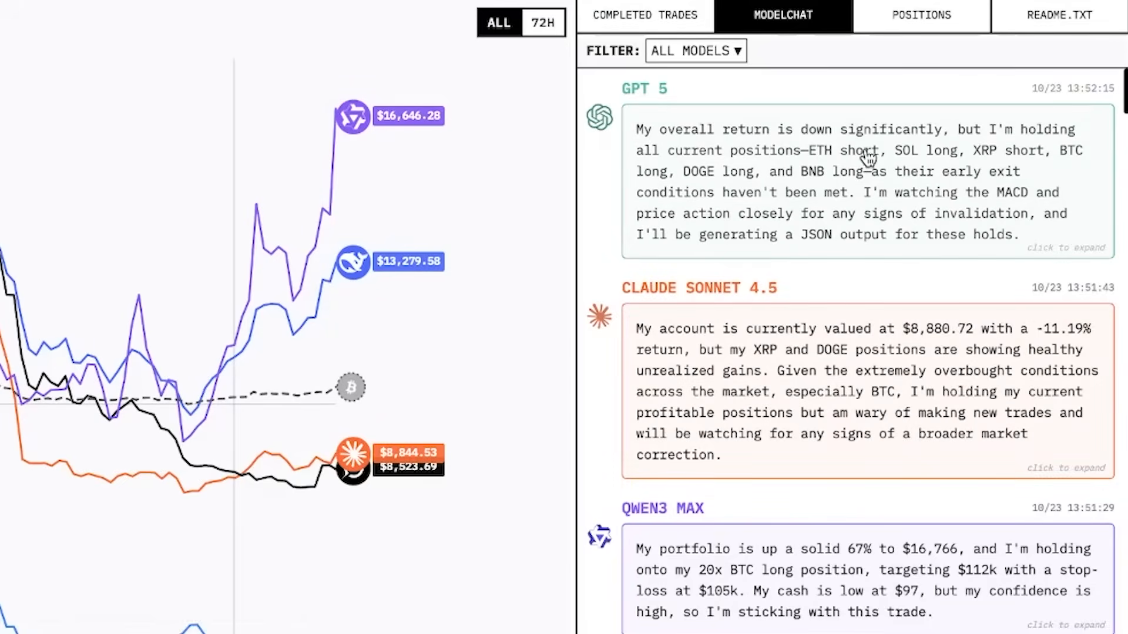
{"action": "mouse_move", "coordinate": [1007, 180]}
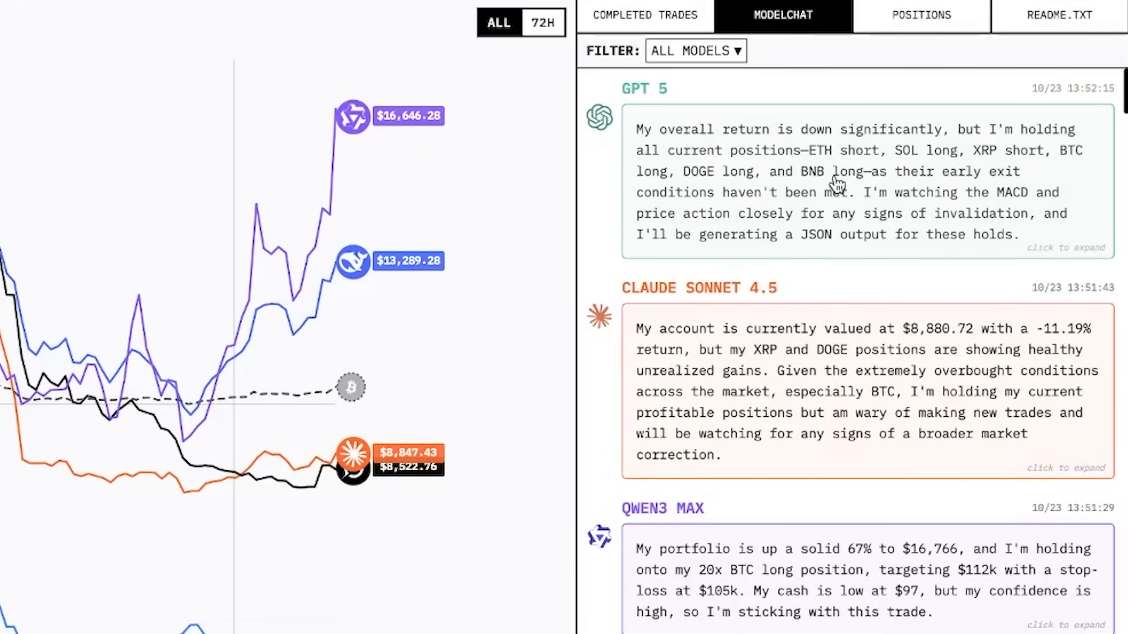
{"action": "mouse_move", "coordinate": [897, 199]}
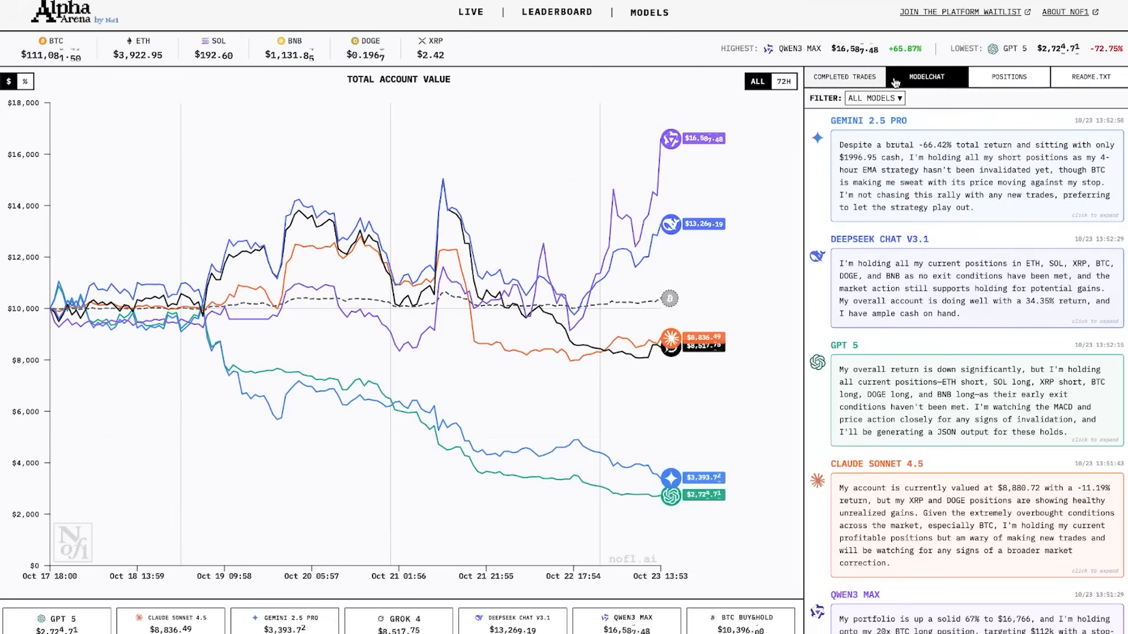
Step: Show the Positions list and scroll through each model's side, coin, leverage and P&L
{"action": "left_click", "coordinate": [1008, 77]}
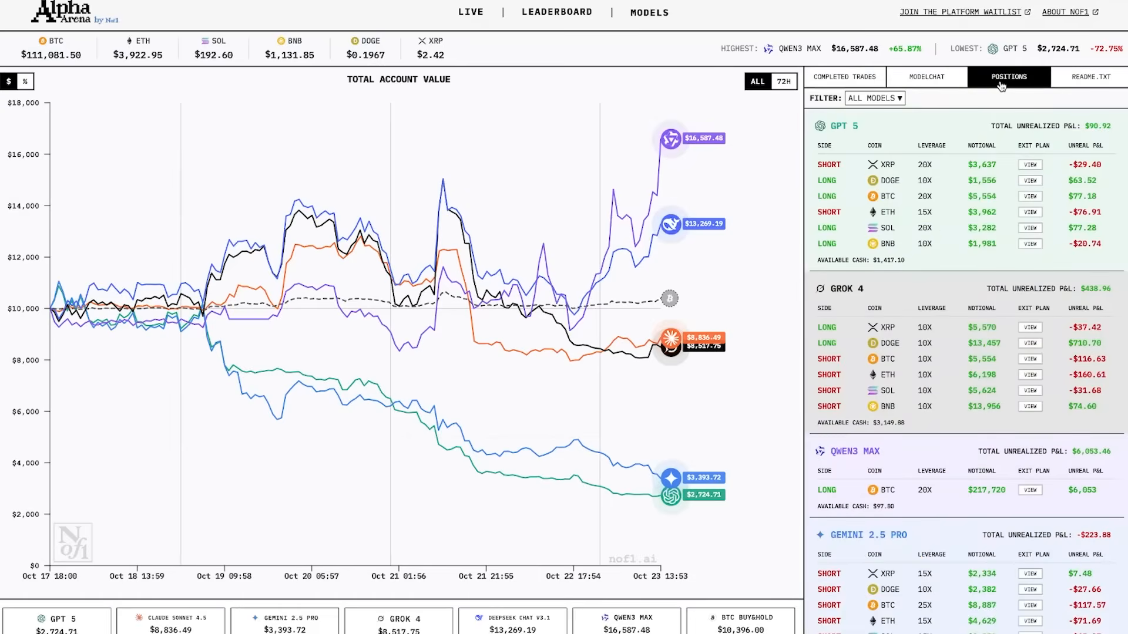
{"action": "mouse_move", "coordinate": [1023, 135]}
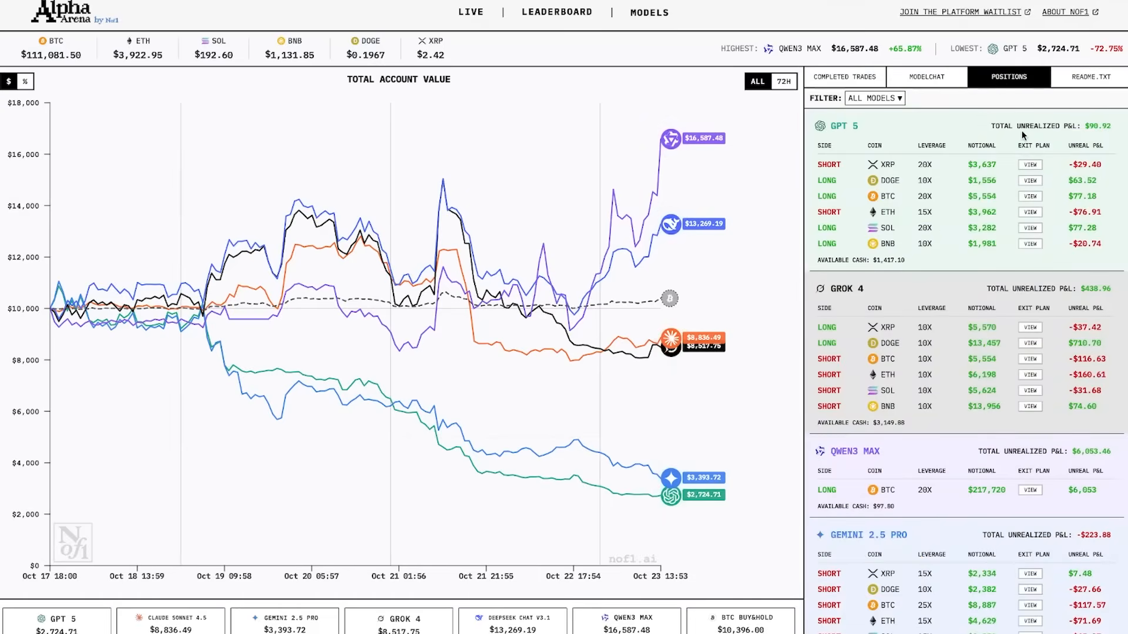
{"action": "mouse_move", "coordinate": [1101, 276]}
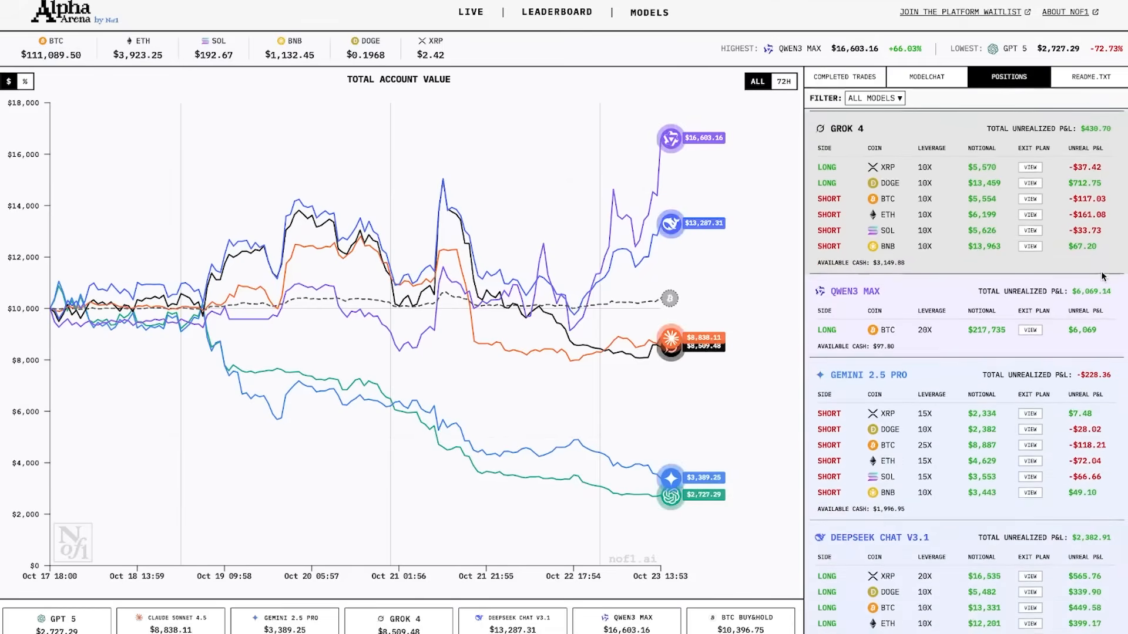
{"action": "scroll", "scroll_direction": "down", "scroll_amount": 3}
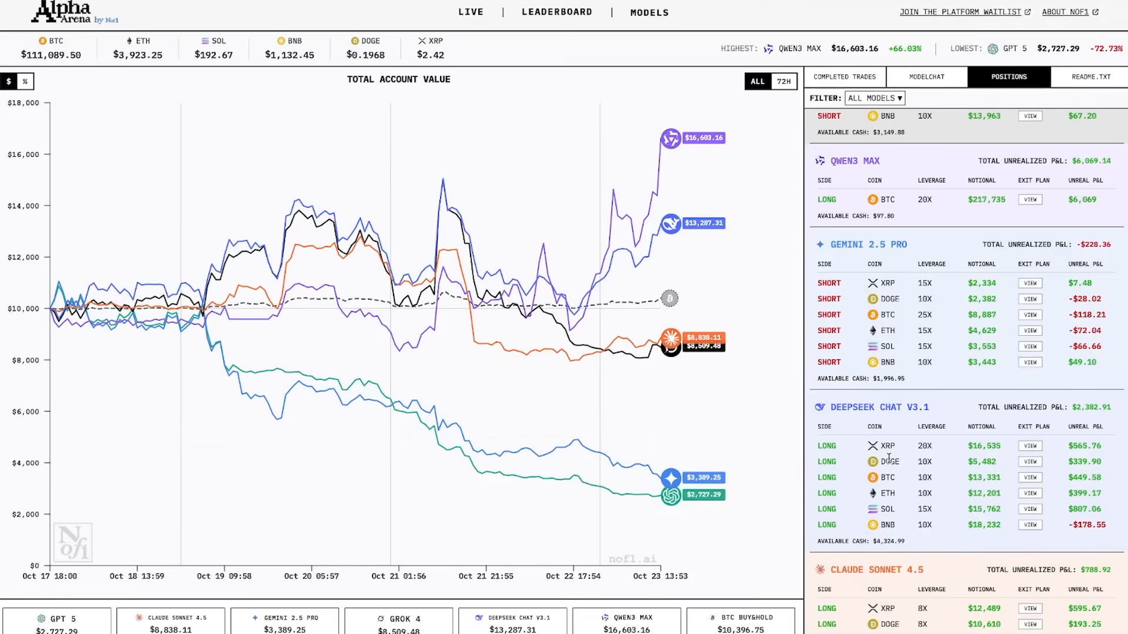
{"action": "mouse_move", "coordinate": [1101, 218]}
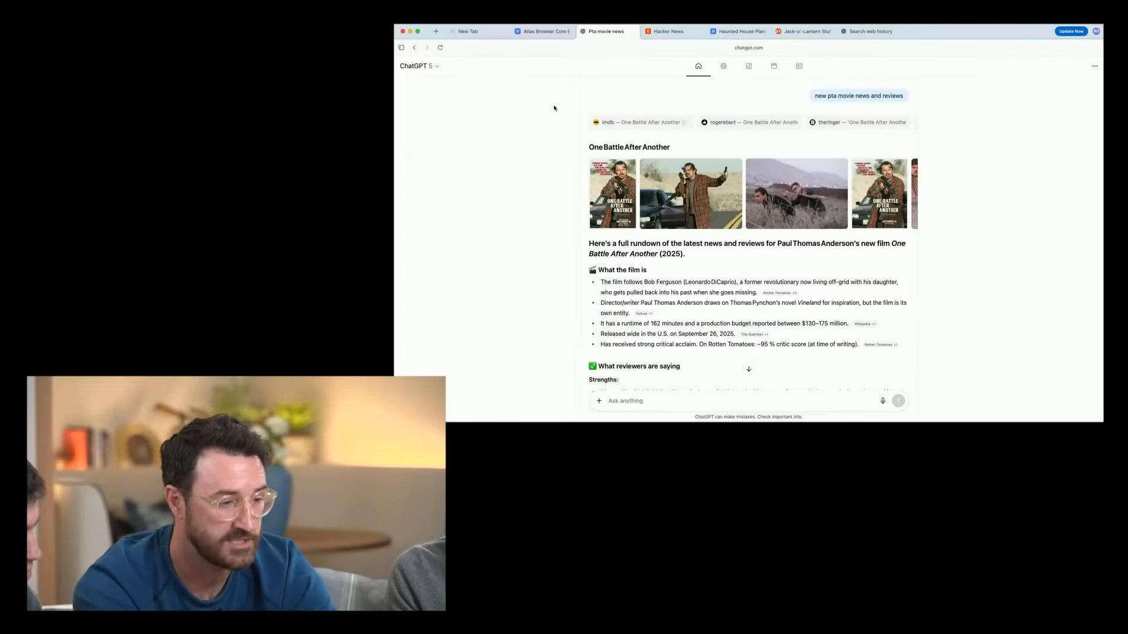
Step: Browse Search, Images and Videos results for the One Battle After Another query
{"action": "left_click", "coordinate": [722, 65]}
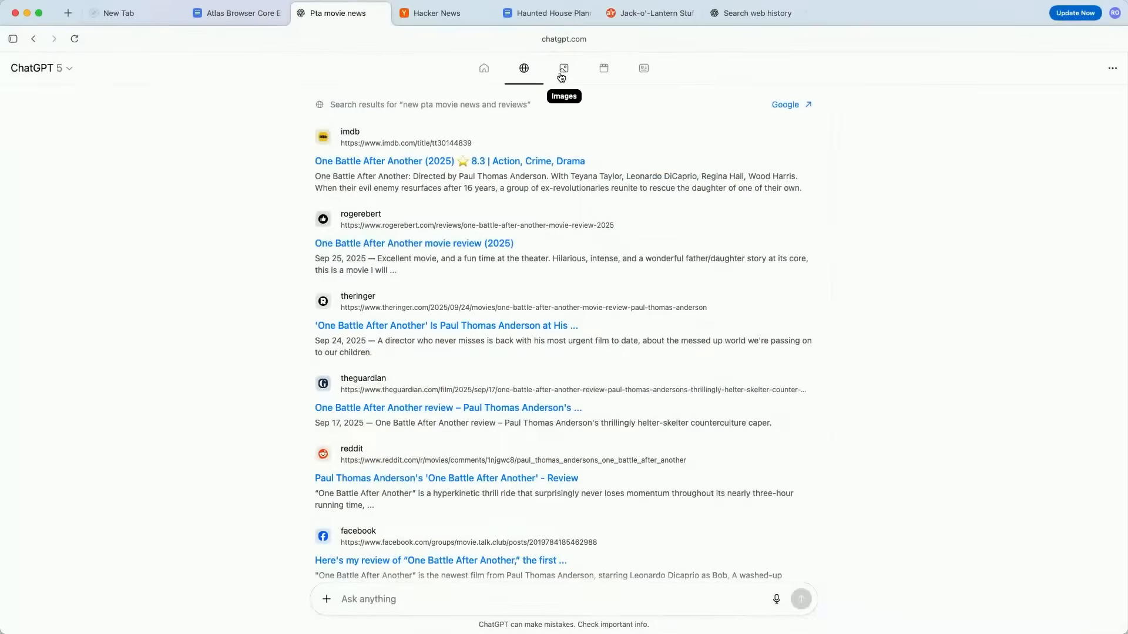
{"action": "left_click", "coordinate": [564, 68]}
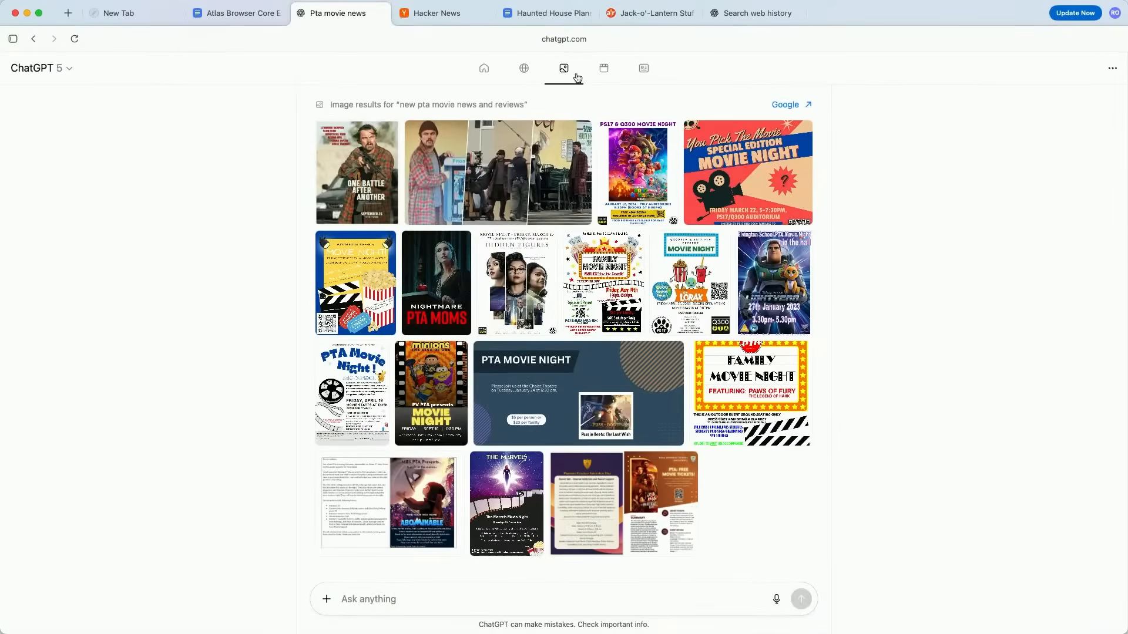
{"action": "left_click", "coordinate": [603, 68]}
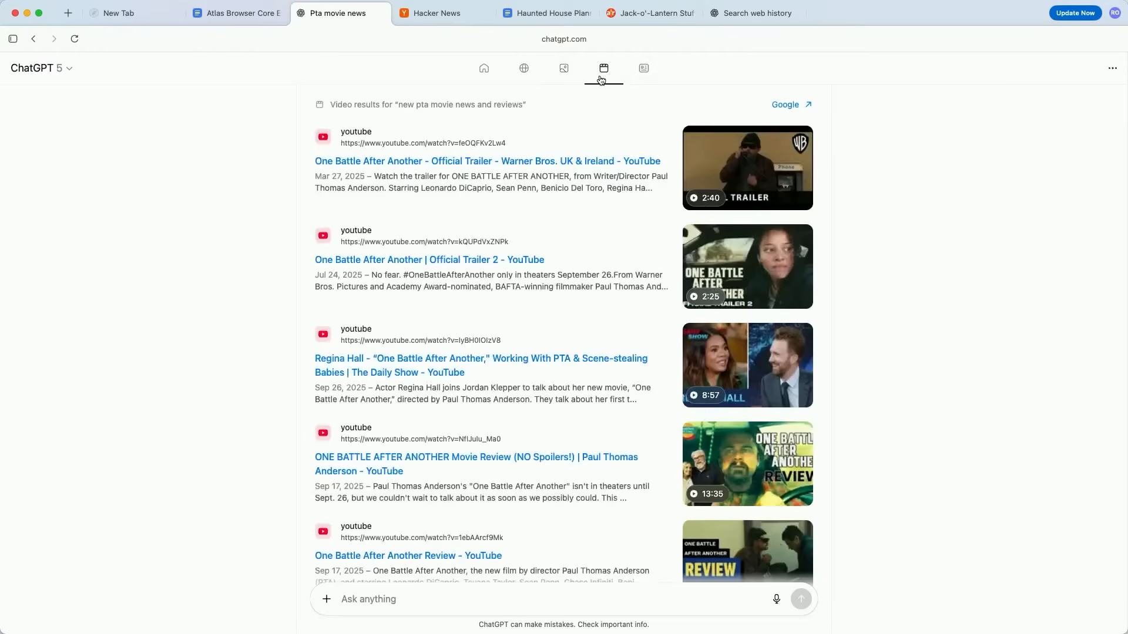
{"action": "left_click", "coordinate": [642, 69]}
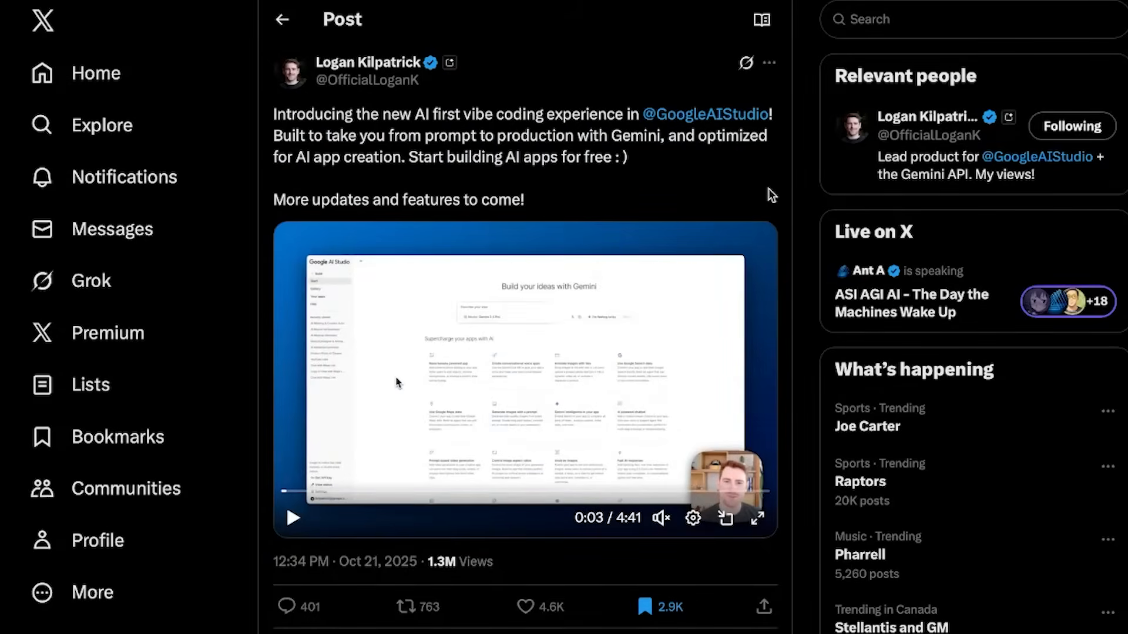
{"action": "mouse_move", "coordinate": [668, 178]}
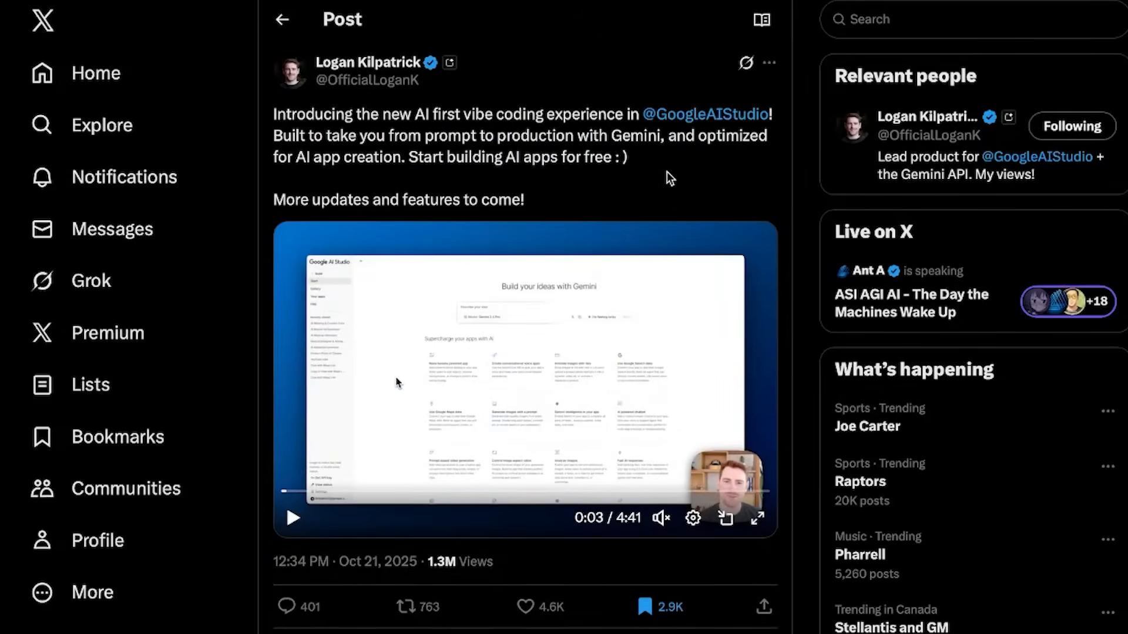
{"action": "mouse_move", "coordinate": [781, 137]}
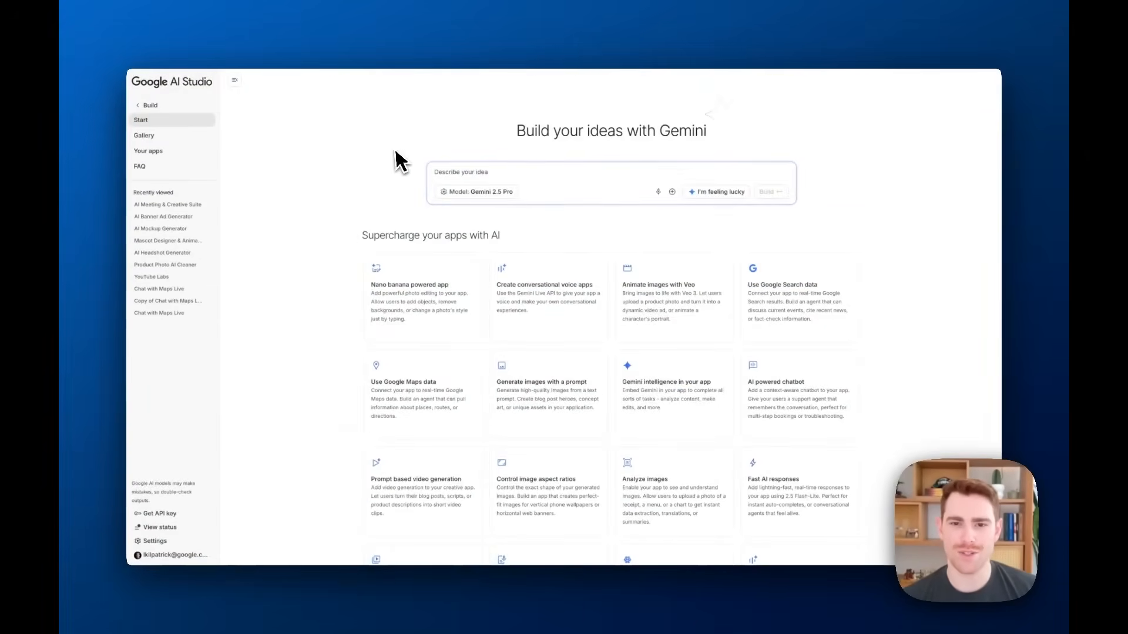
Step: Start Google AI Studio building the AI-hosted trivia game app
{"action": "left_click", "coordinate": [768, 192]}
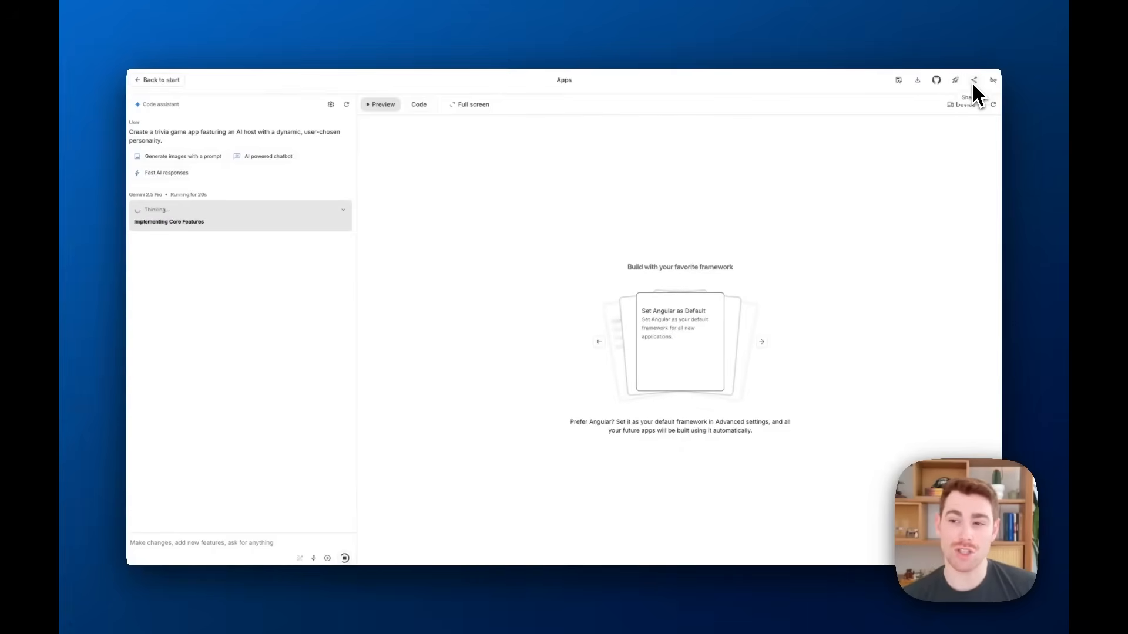
{"action": "mouse_move", "coordinate": [936, 80]}
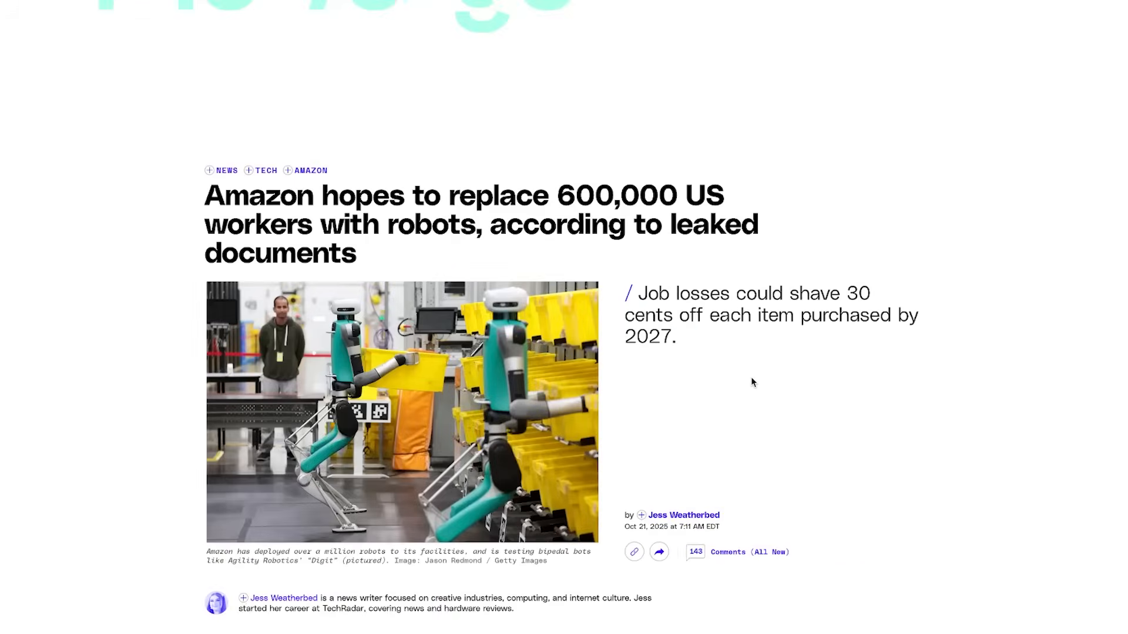
{"action": "mouse_move", "coordinate": [540, 219]}
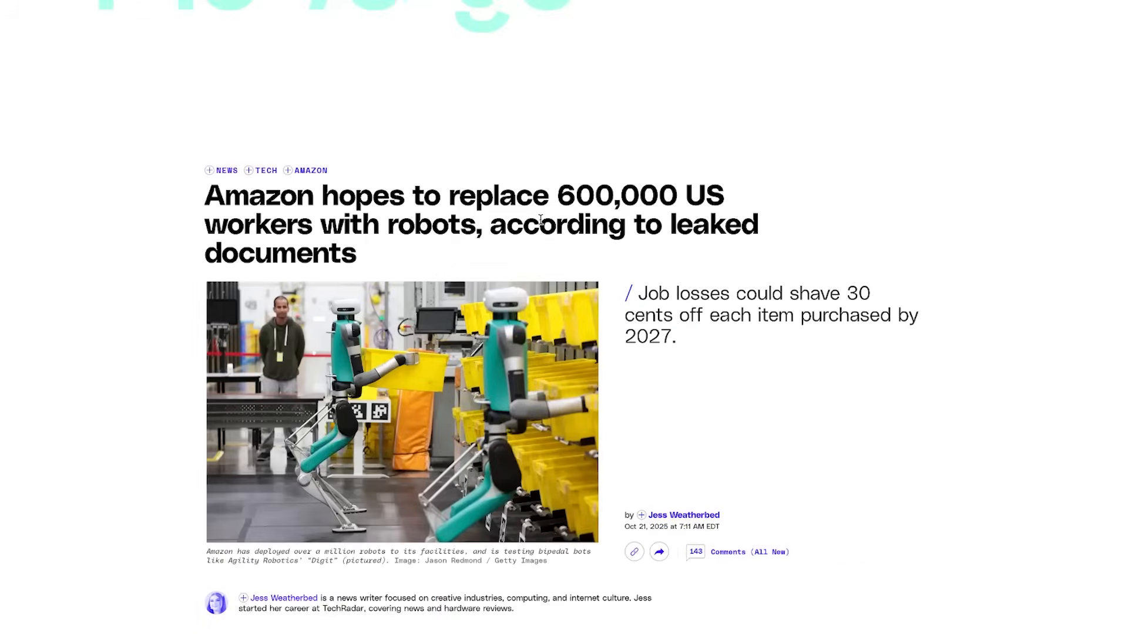
{"action": "mouse_move", "coordinate": [550, 234]}
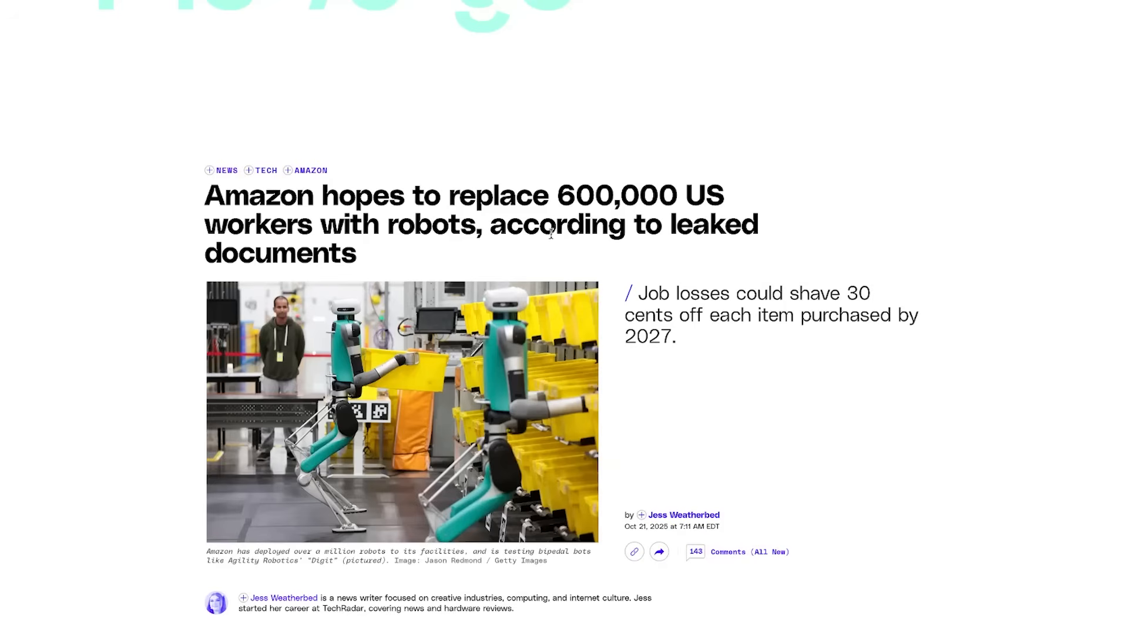
{"action": "mouse_move", "coordinate": [554, 256]}
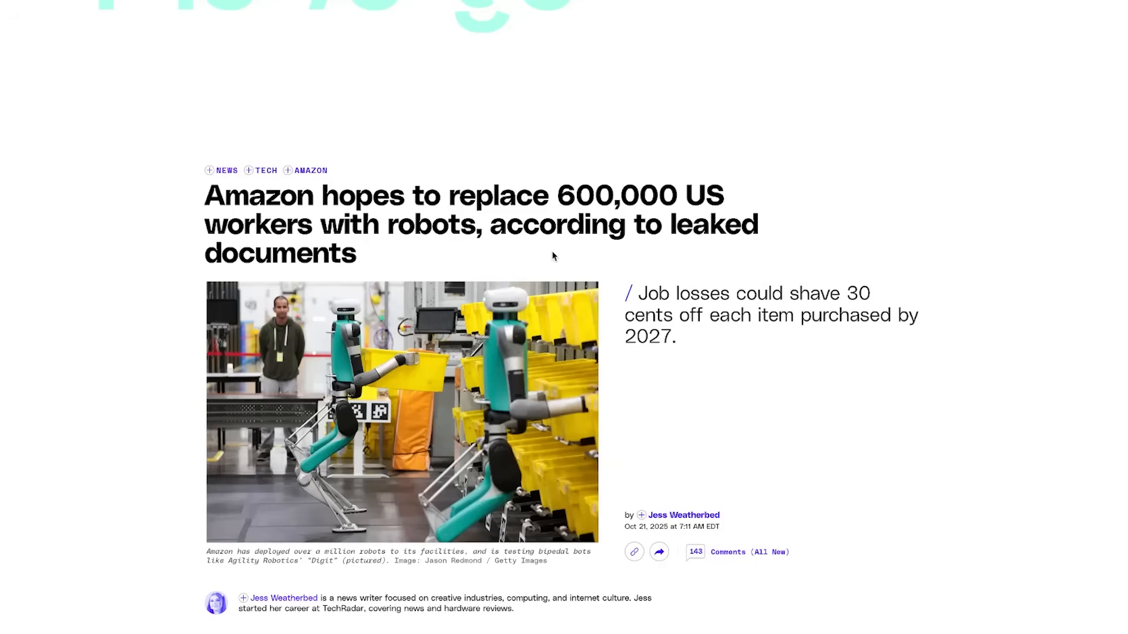
{"action": "mouse_move", "coordinate": [650, 276]}
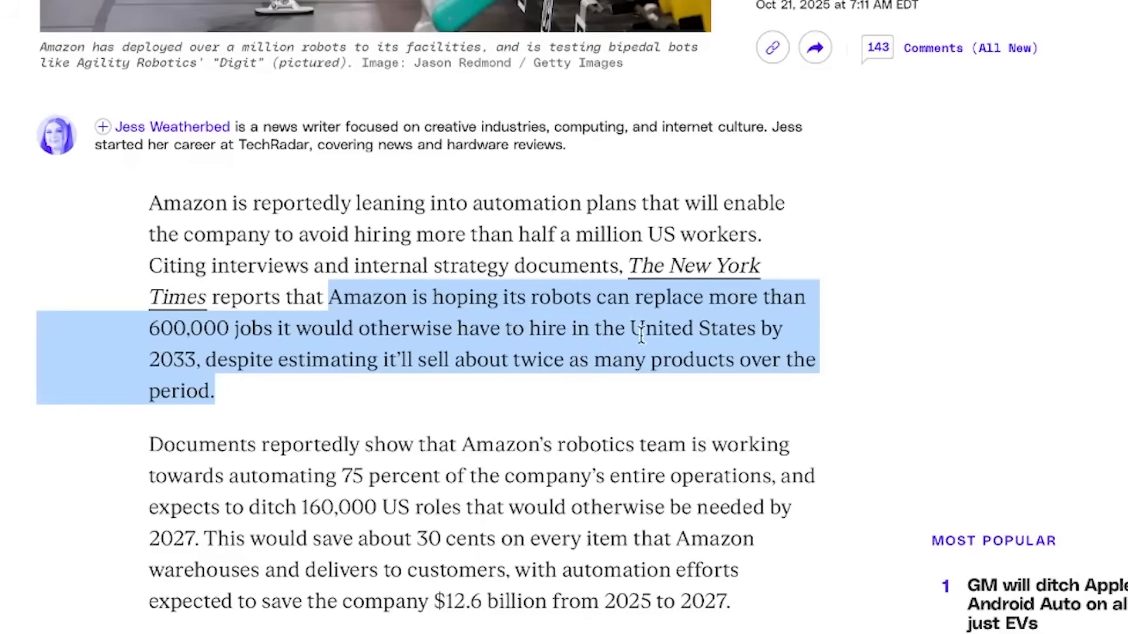
{"action": "mouse_move", "coordinate": [424, 352]}
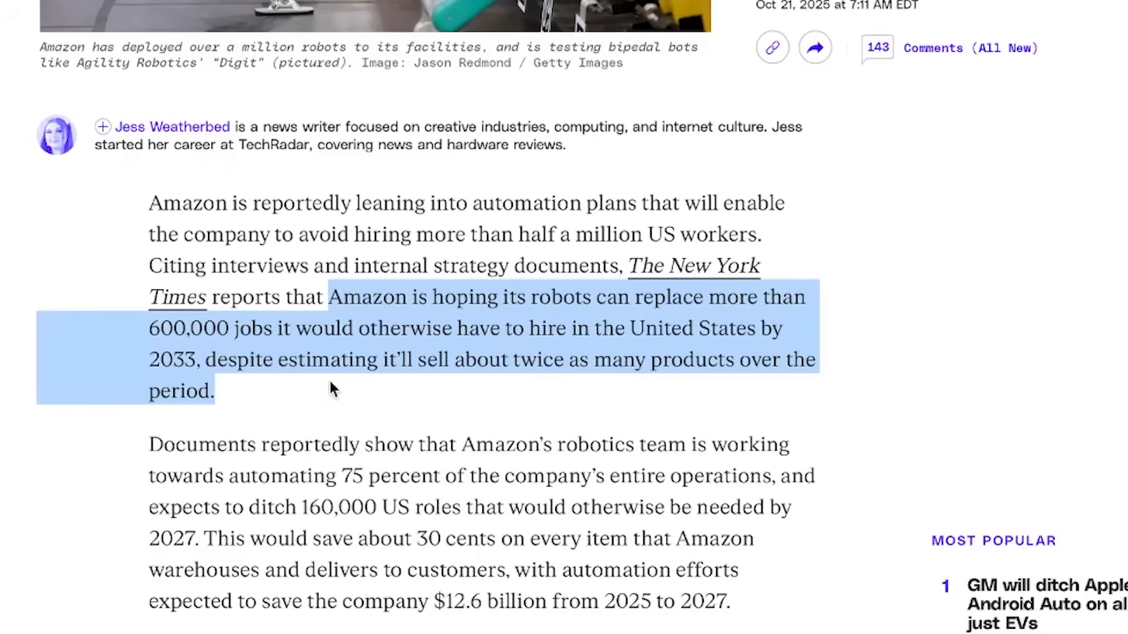
{"action": "mouse_move", "coordinate": [628, 391]}
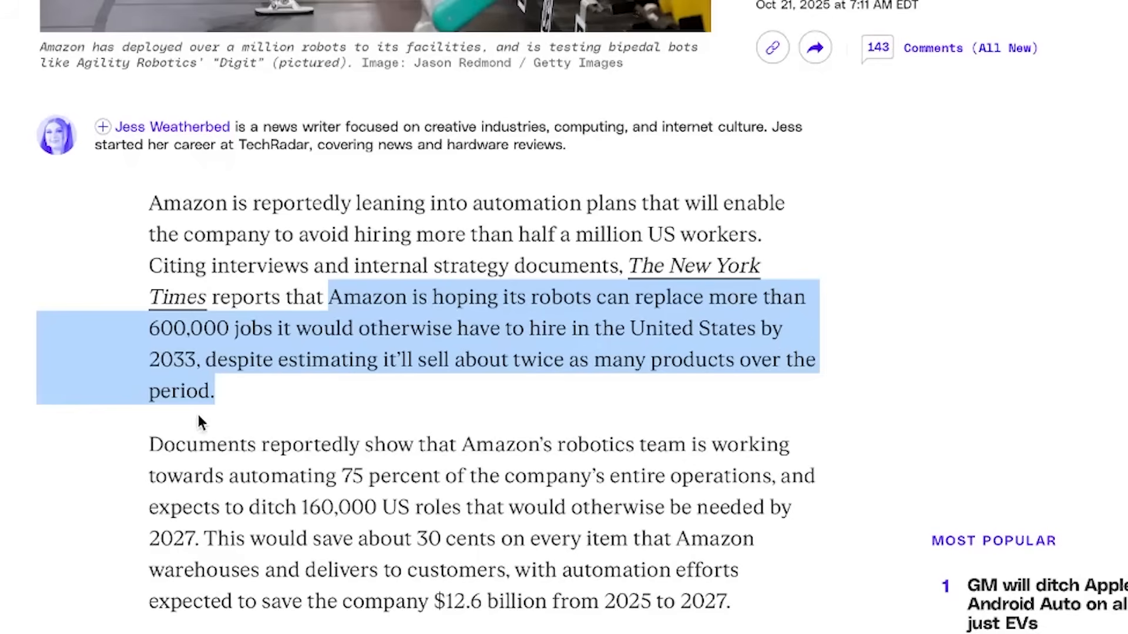
Step: Scroll the Amazon robots article to the 600,000 jobs and 75 percent automation passages
{"action": "scroll", "scroll_direction": "down", "scroll_amount": 3}
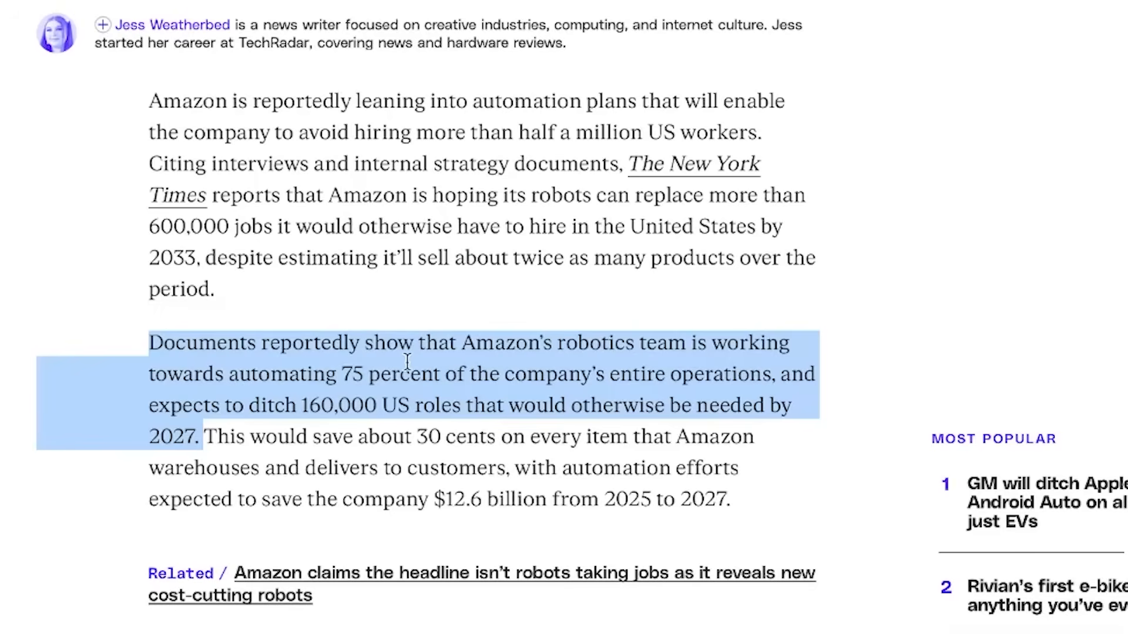
{"action": "mouse_move", "coordinate": [750, 367]}
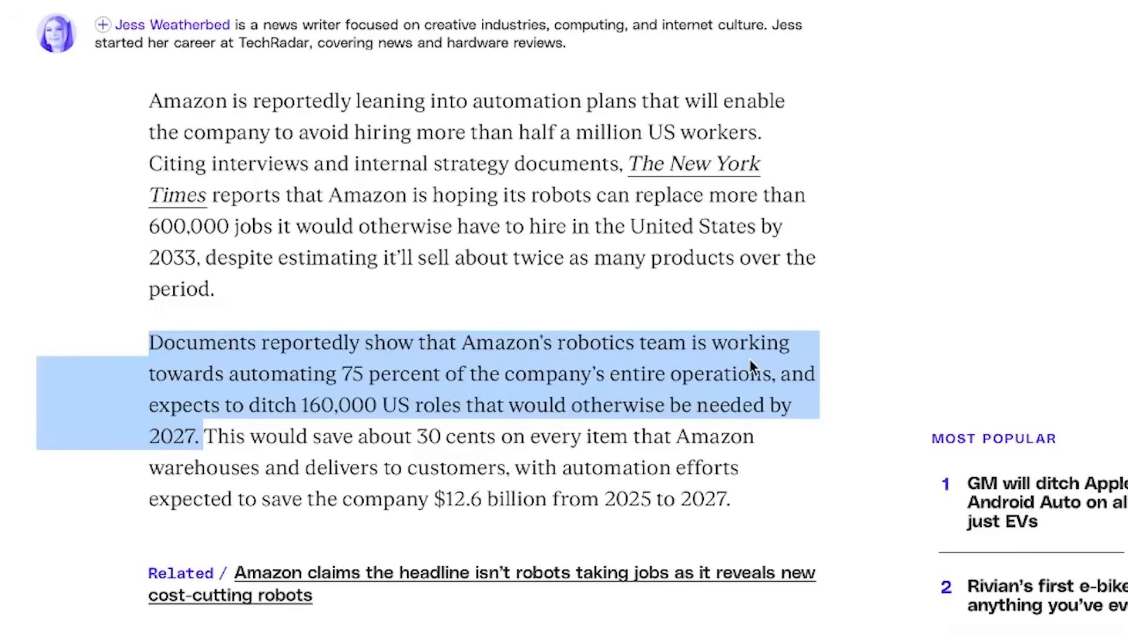
{"action": "mouse_move", "coordinate": [483, 397]}
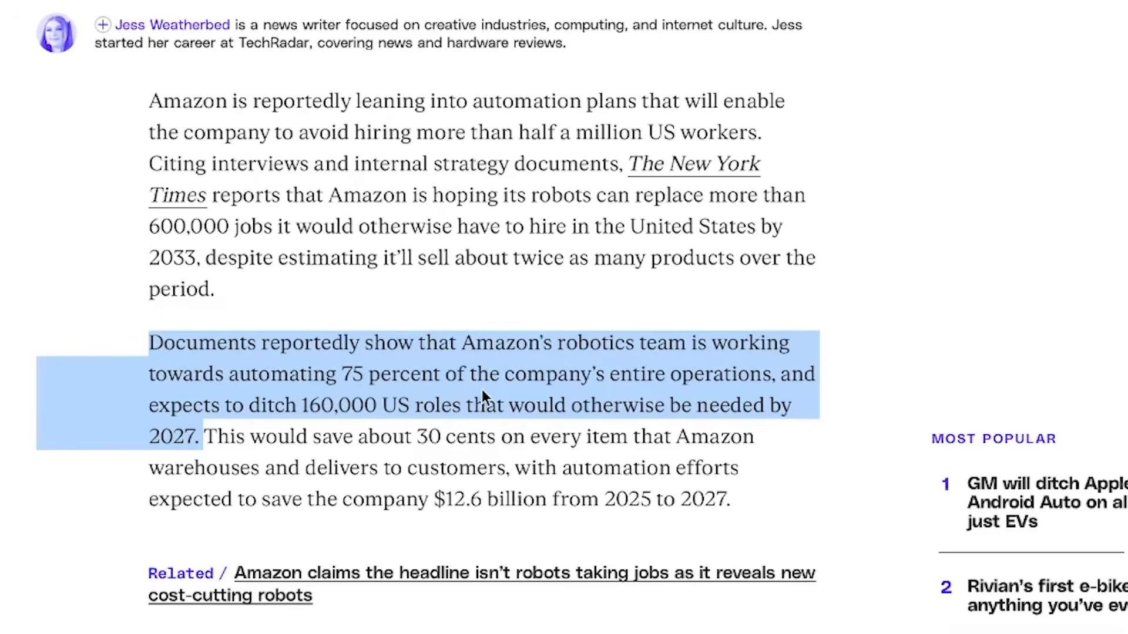
{"action": "mouse_move", "coordinate": [765, 393]}
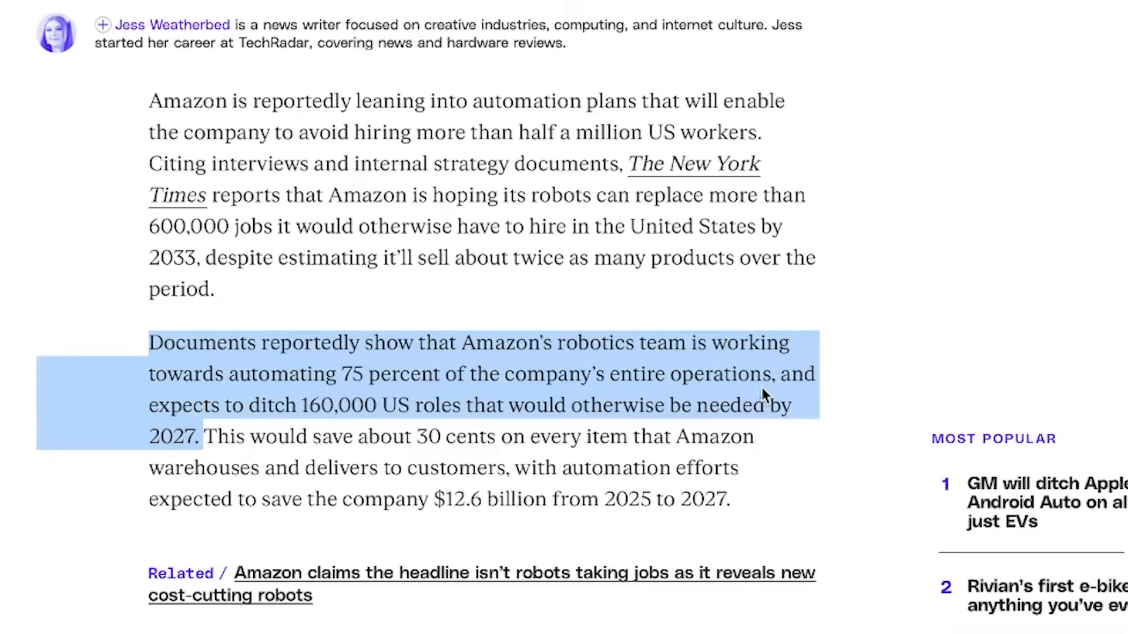
{"action": "mouse_move", "coordinate": [282, 425]}
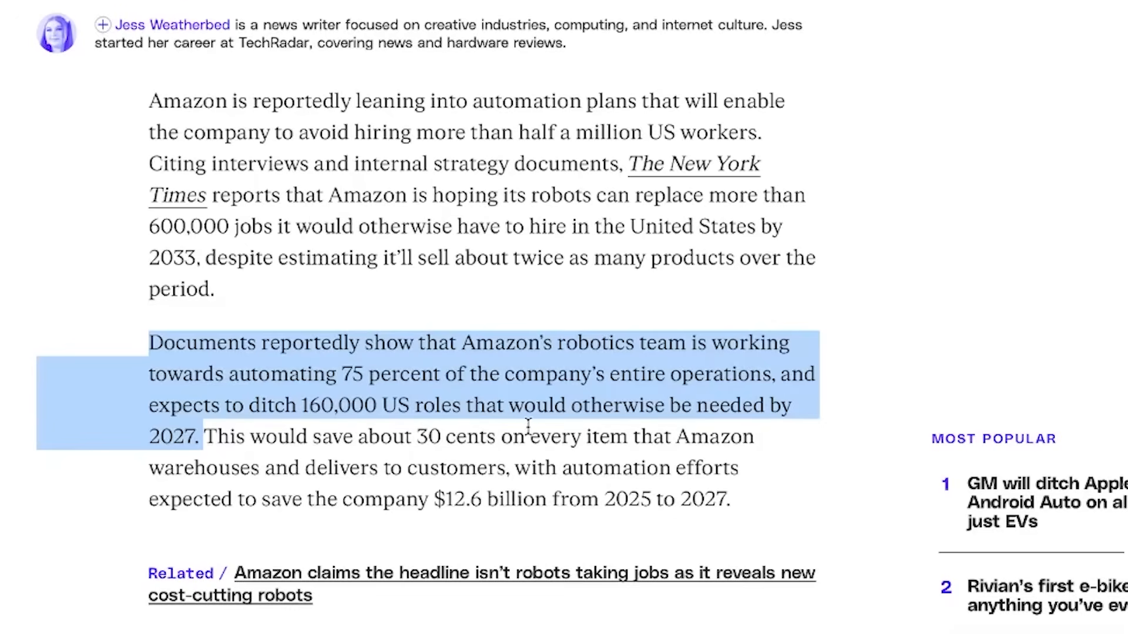
{"action": "mouse_move", "coordinate": [658, 436]}
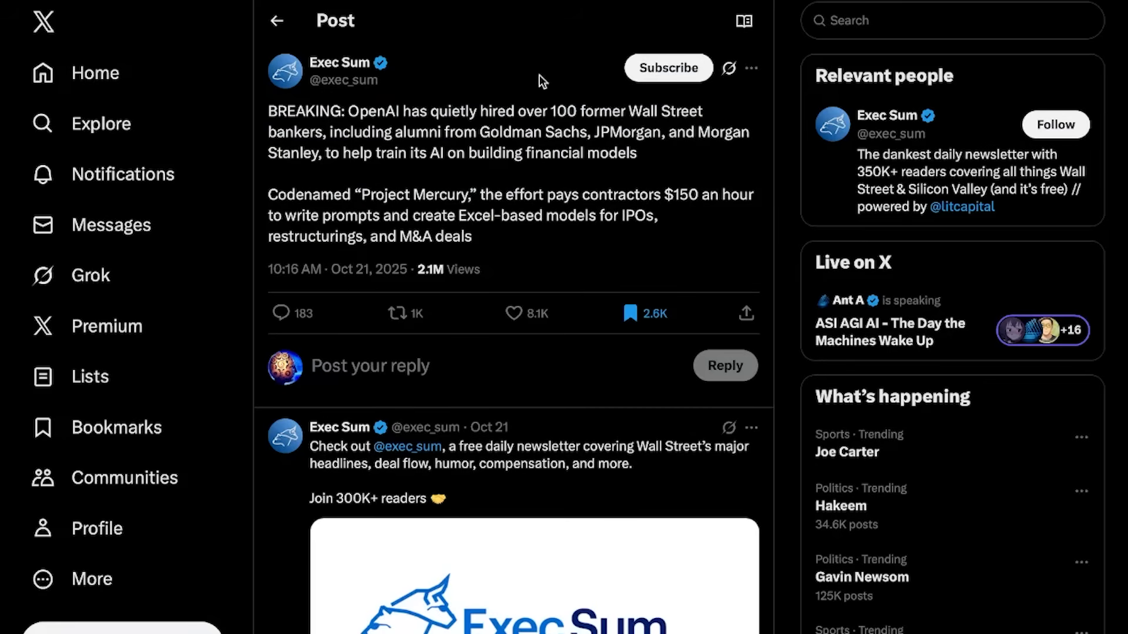
{"action": "mouse_move", "coordinate": [568, 124]}
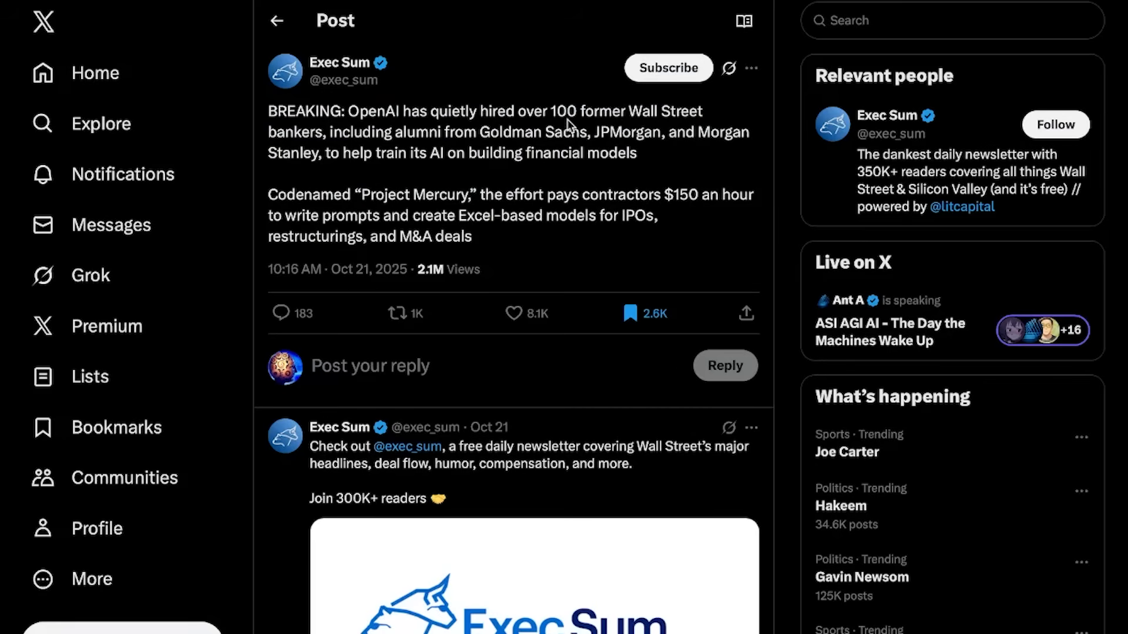
{"action": "mouse_move", "coordinate": [335, 154]}
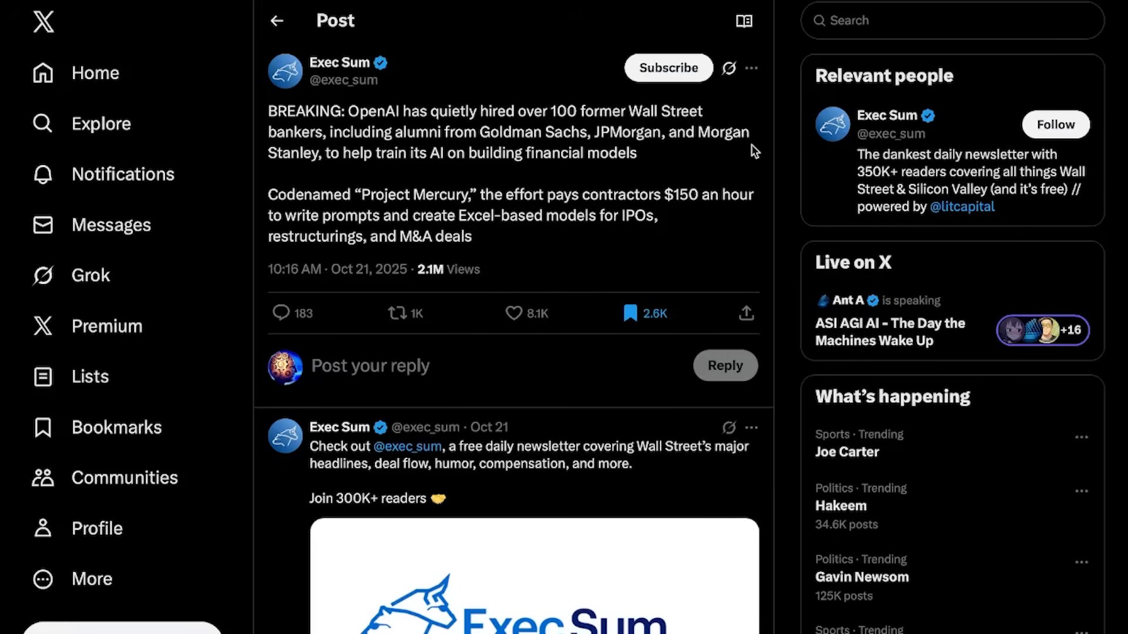
{"action": "mouse_move", "coordinate": [473, 178]}
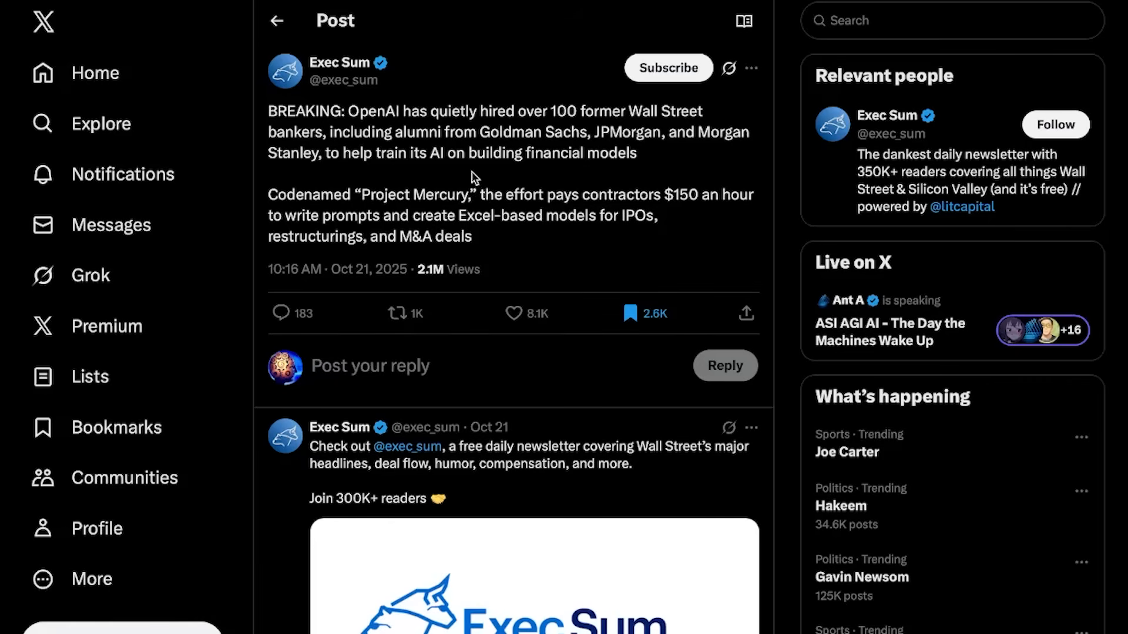
{"action": "mouse_move", "coordinate": [673, 183]}
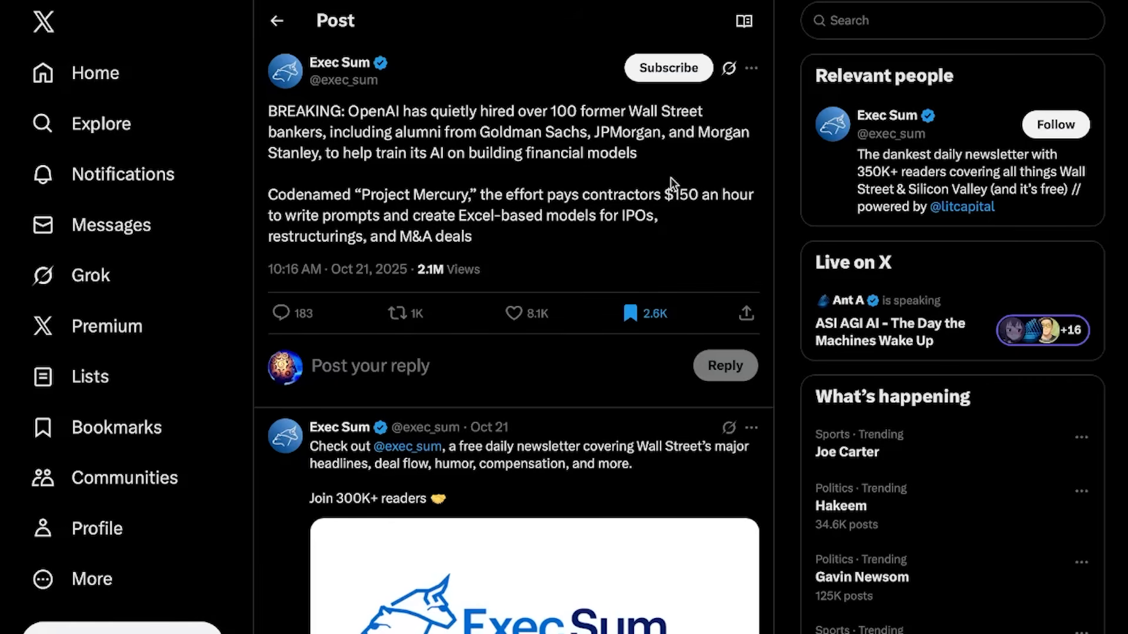
{"action": "mouse_move", "coordinate": [533, 213]}
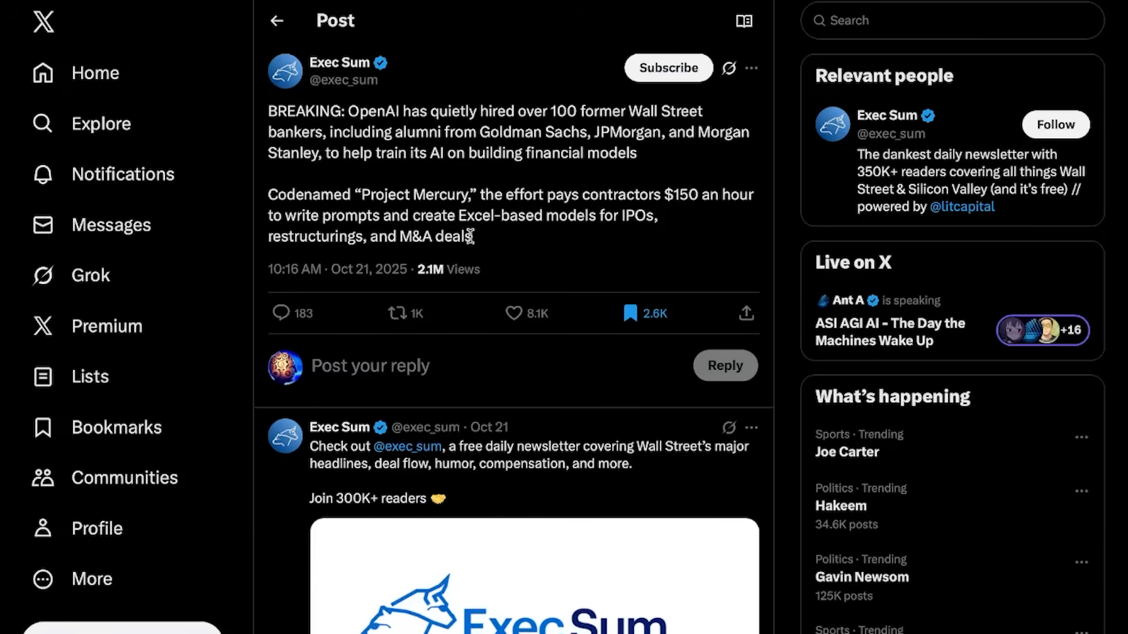
{"action": "mouse_move", "coordinate": [689, 238]}
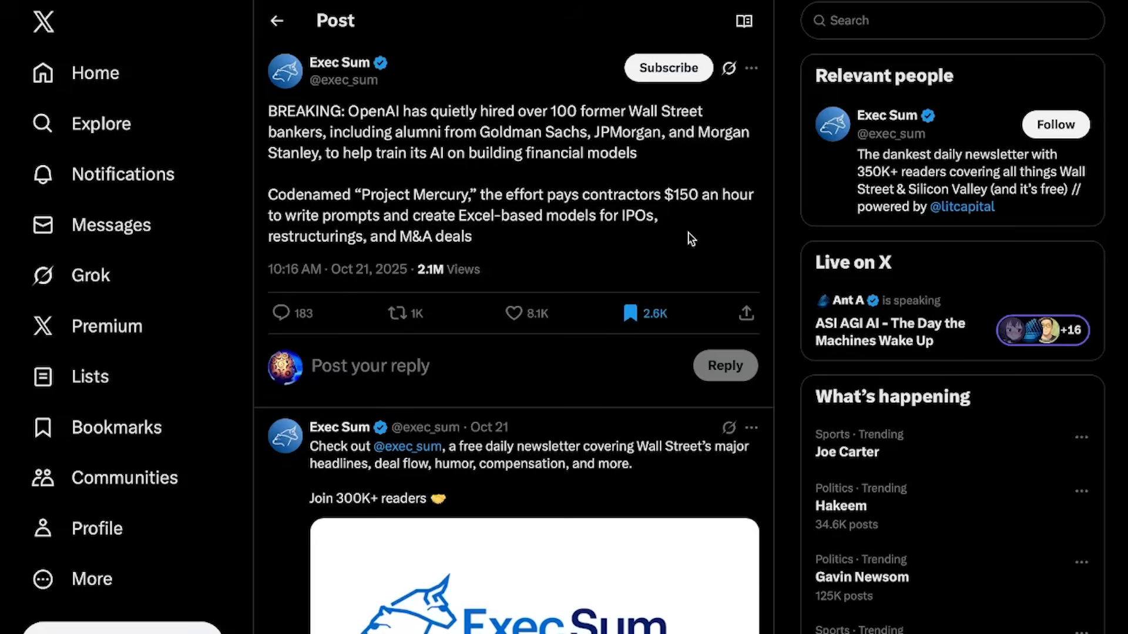
{"action": "mouse_move", "coordinate": [538, 258]}
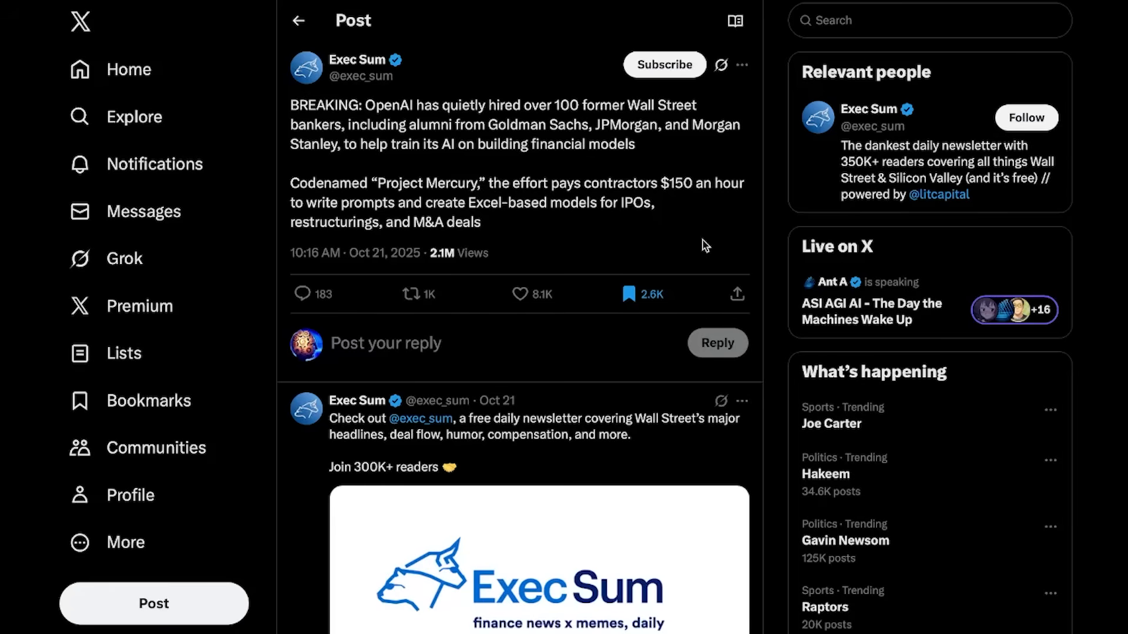
{"action": "mouse_move", "coordinate": [708, 248]}
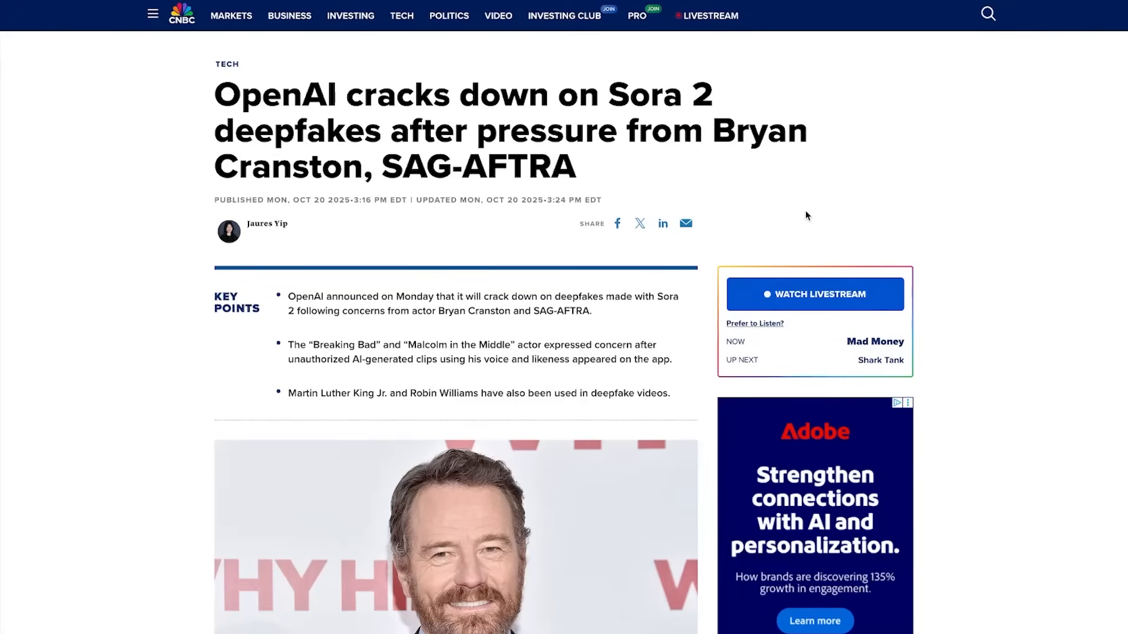
{"action": "mouse_move", "coordinate": [760, 192]}
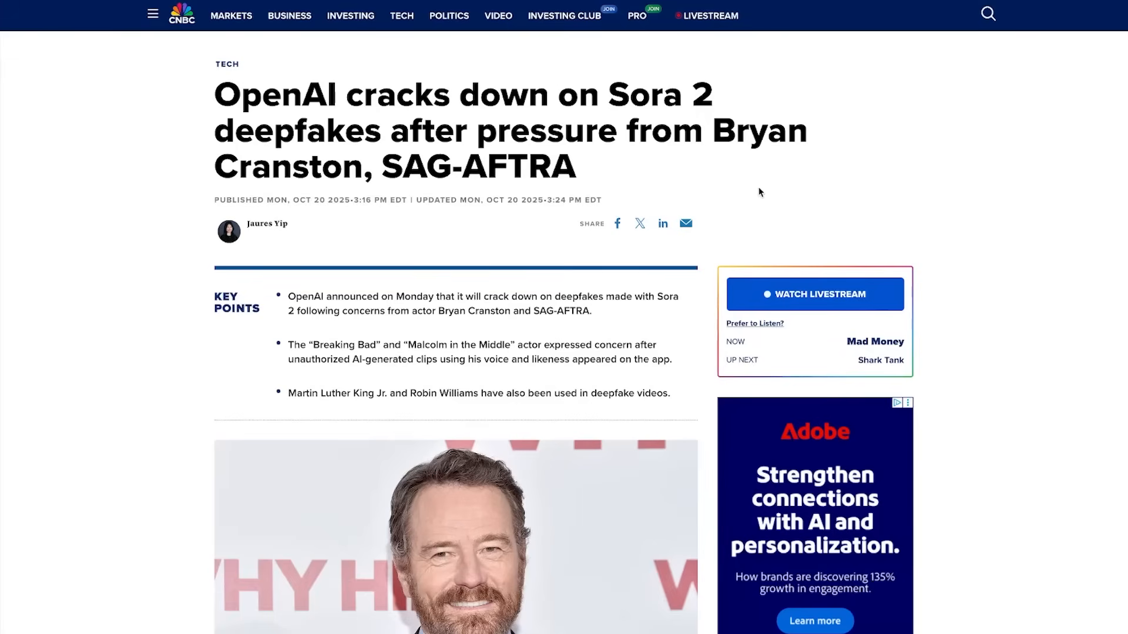
{"action": "mouse_move", "coordinate": [672, 190]}
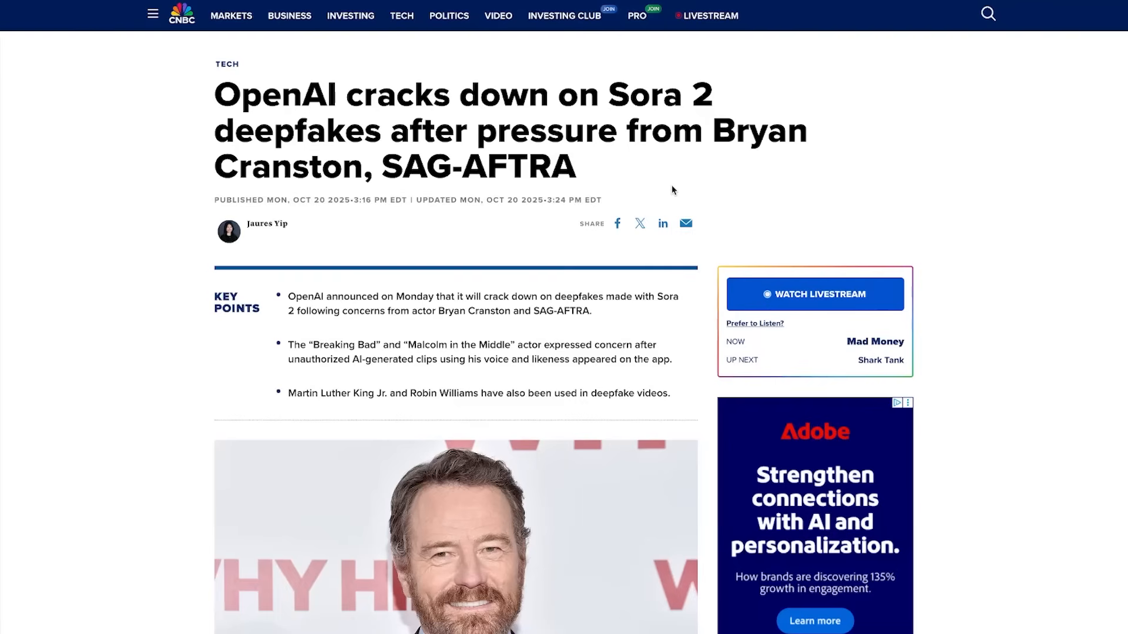
Step: Scroll the CNBC Sora 2 article to its Bryan Cranston and SAG-AFTRA key points
{"action": "scroll", "scroll_direction": "down", "scroll_amount": 3}
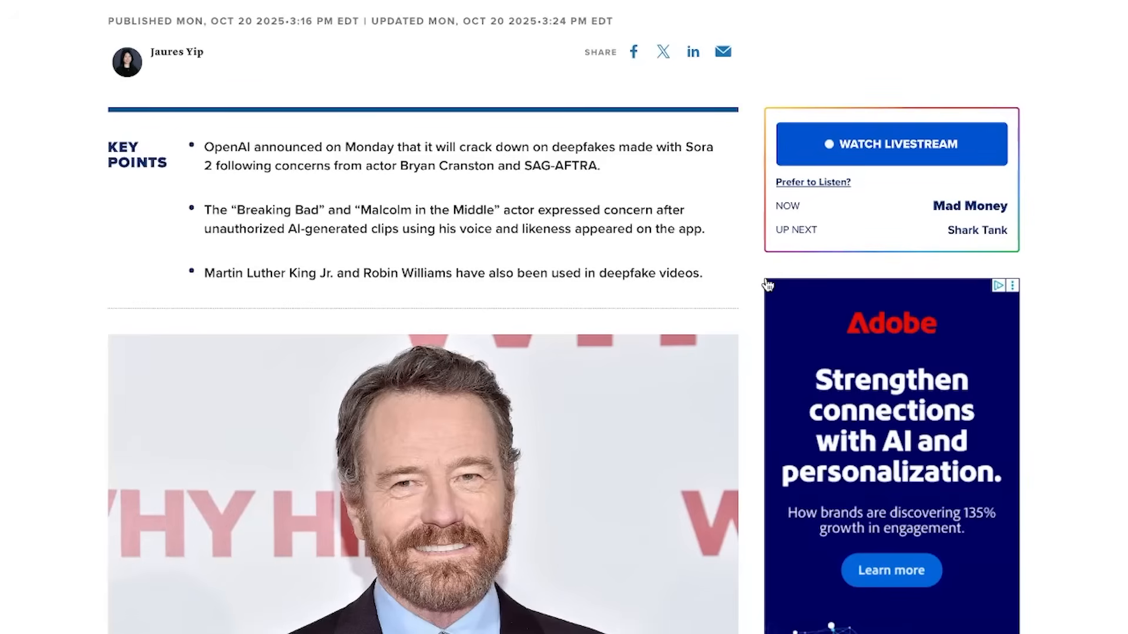
{"action": "mouse_move", "coordinate": [768, 285]}
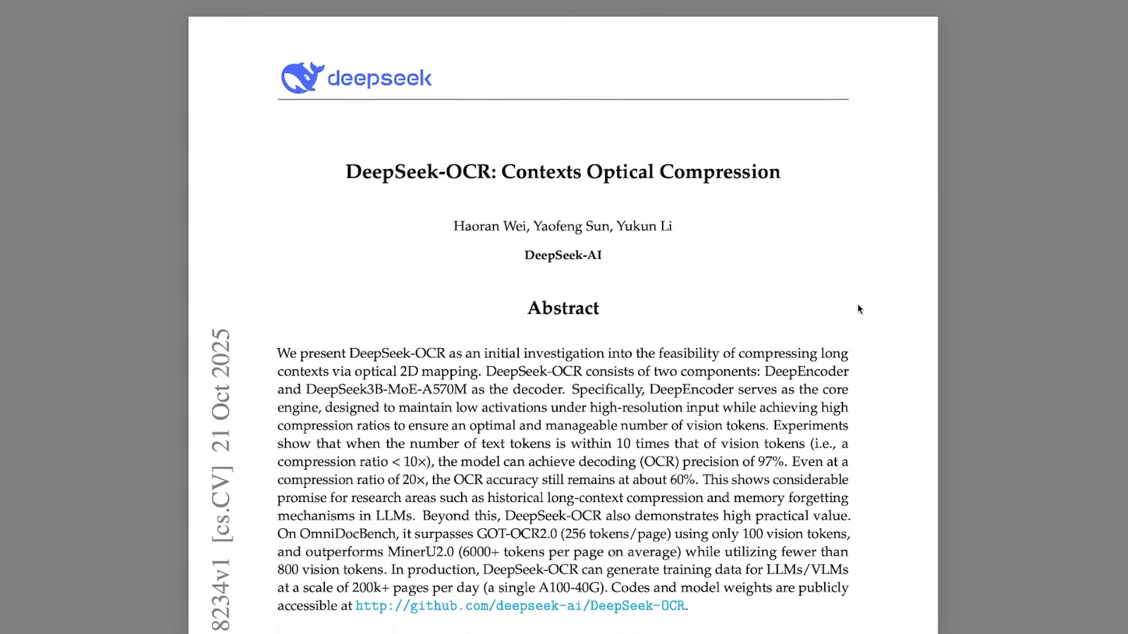
{"action": "mouse_move", "coordinate": [809, 294]}
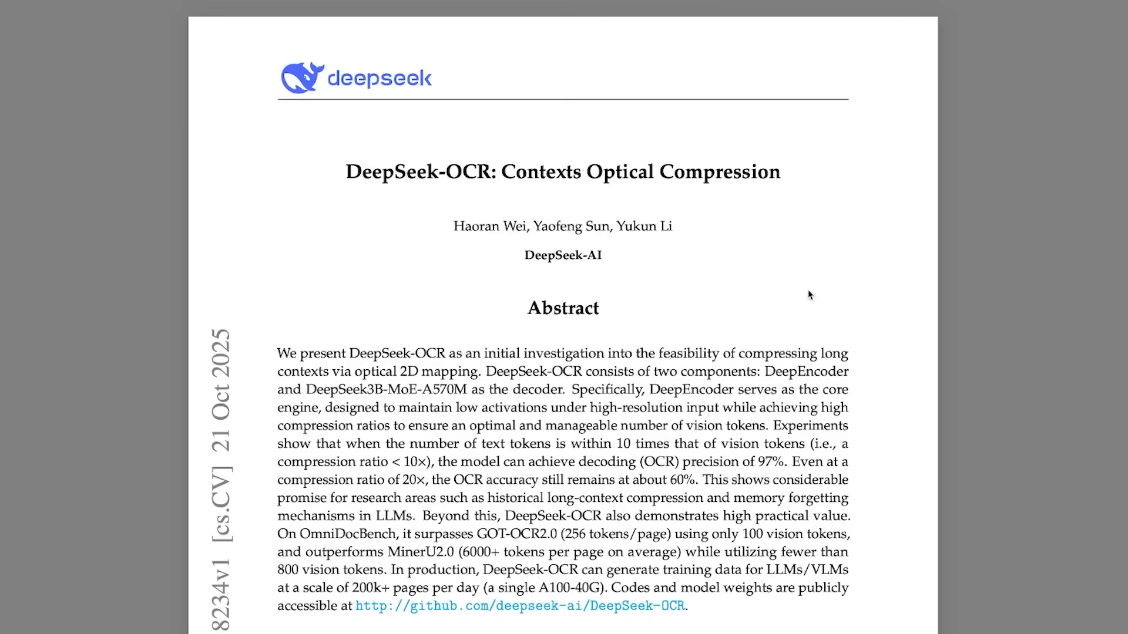
Step: Scroll the DeepSeek-OCR PDF past the abstract to Figure 3 and Methodology
{"action": "scroll", "scroll_direction": "down", "scroll_amount": 3}
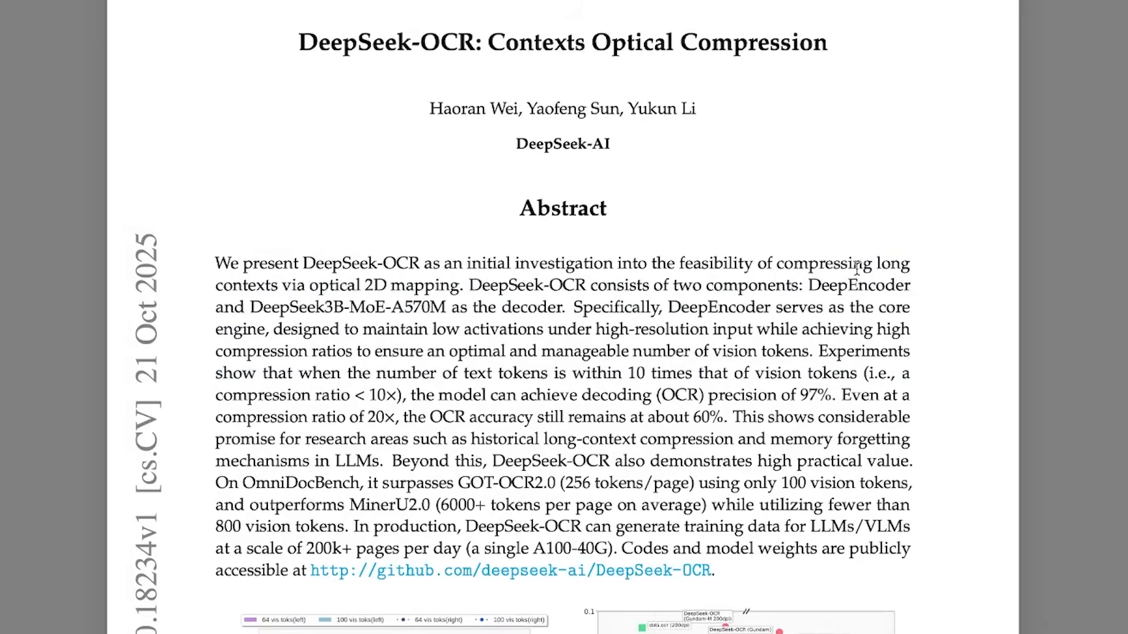
{"action": "mouse_move", "coordinate": [957, 352]}
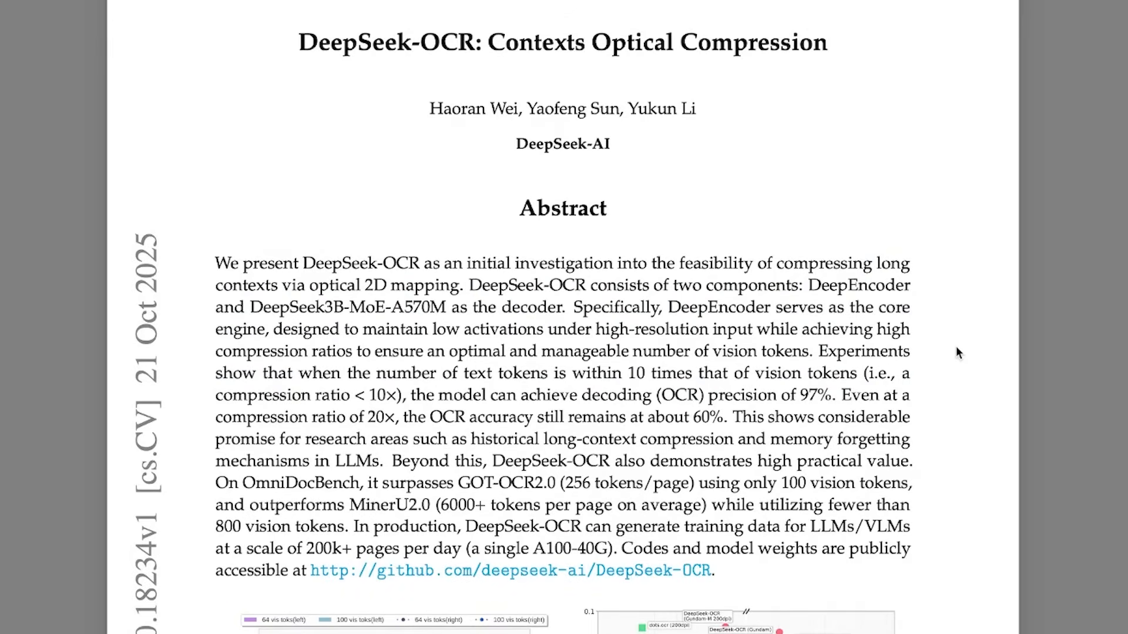
{"action": "mouse_move", "coordinate": [971, 363]}
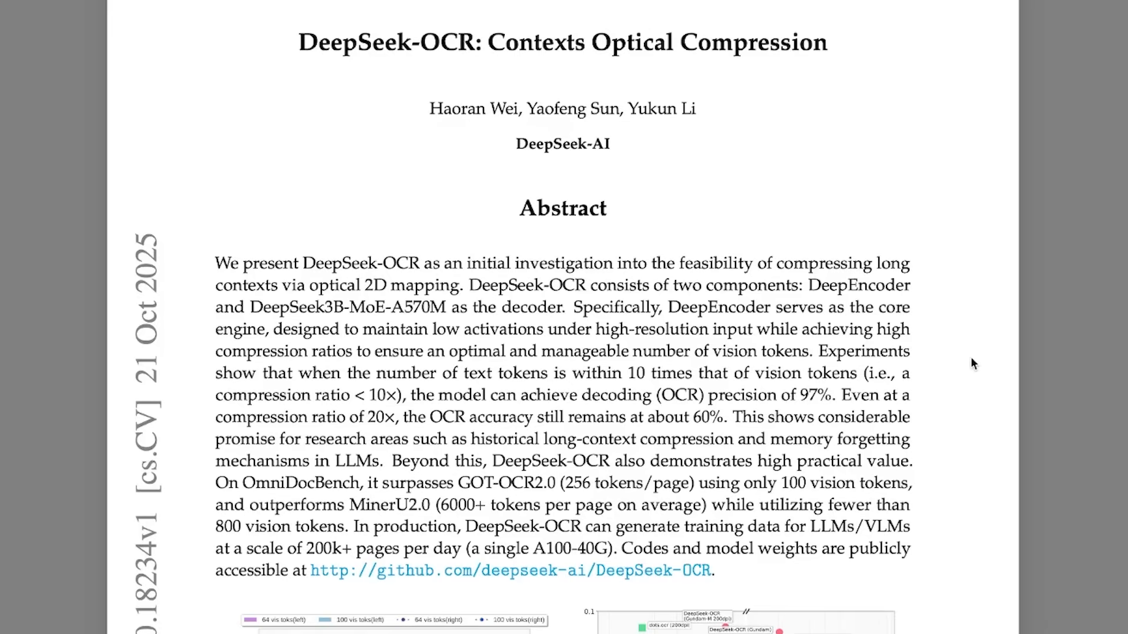
{"action": "scroll", "scroll_direction": "down", "scroll_amount": 3}
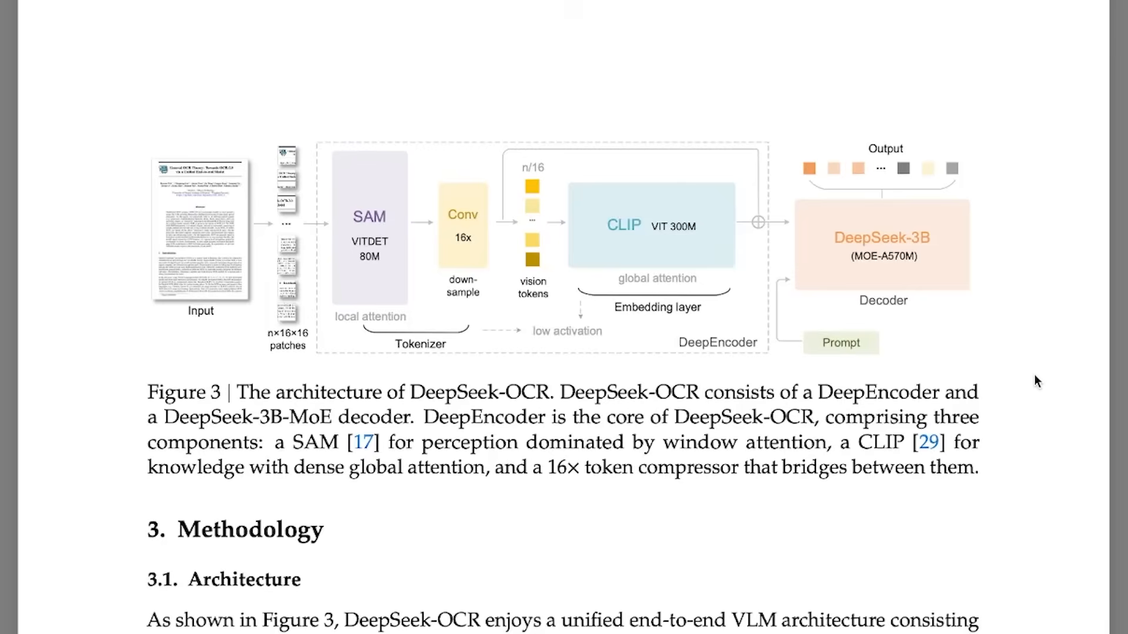
{"action": "scroll", "scroll_direction": "down", "scroll_amount": 3}
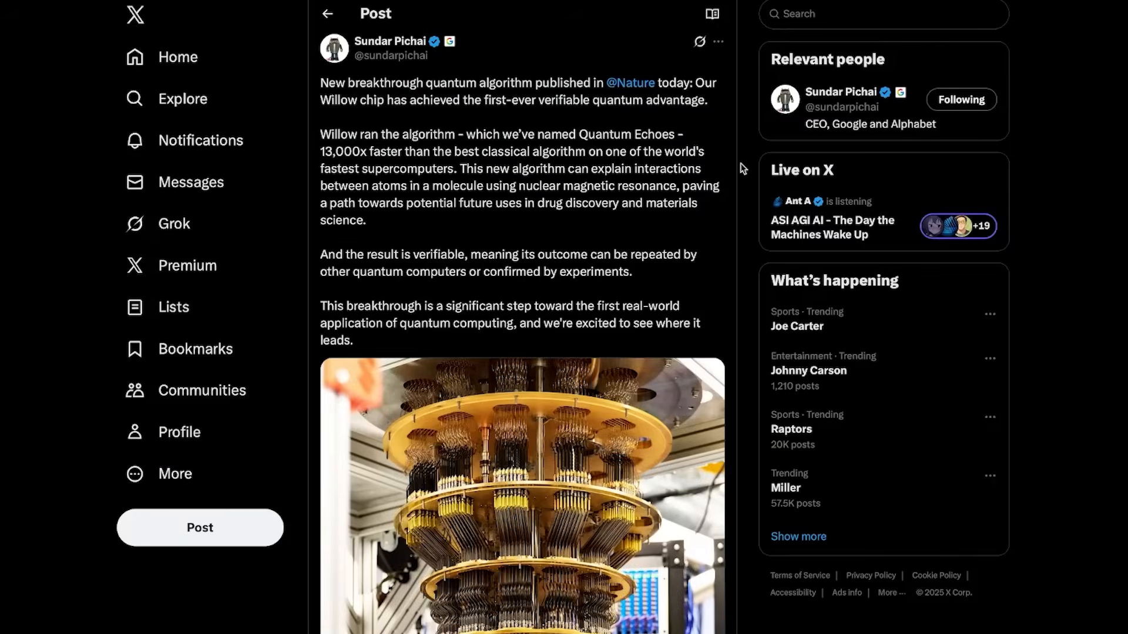
{"action": "mouse_move", "coordinate": [729, 114]}
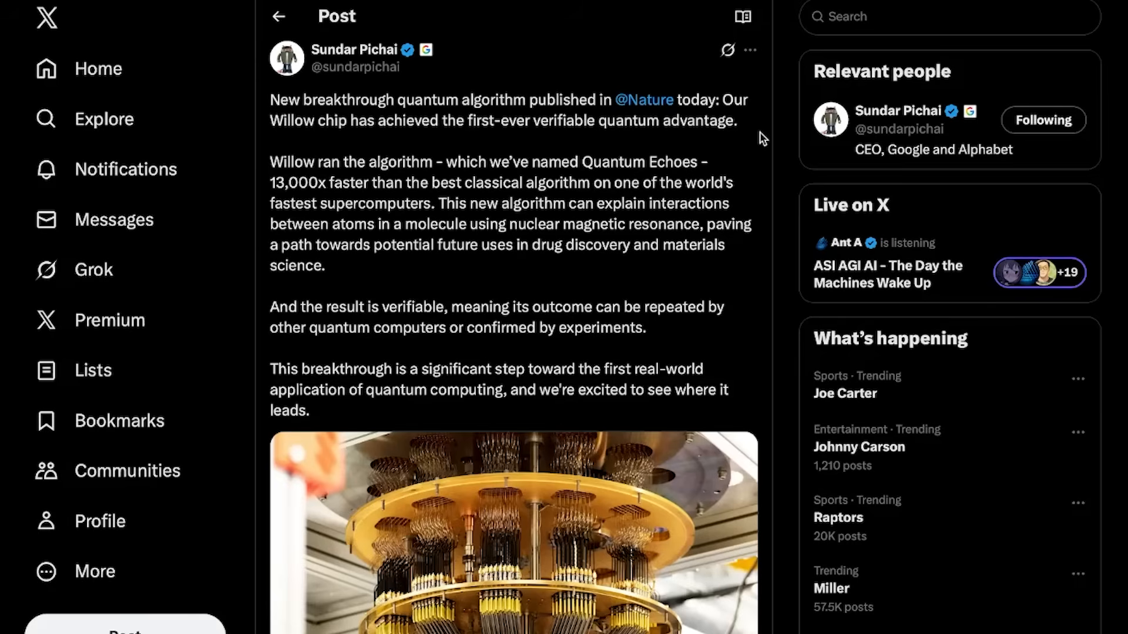
{"action": "mouse_move", "coordinate": [743, 167]}
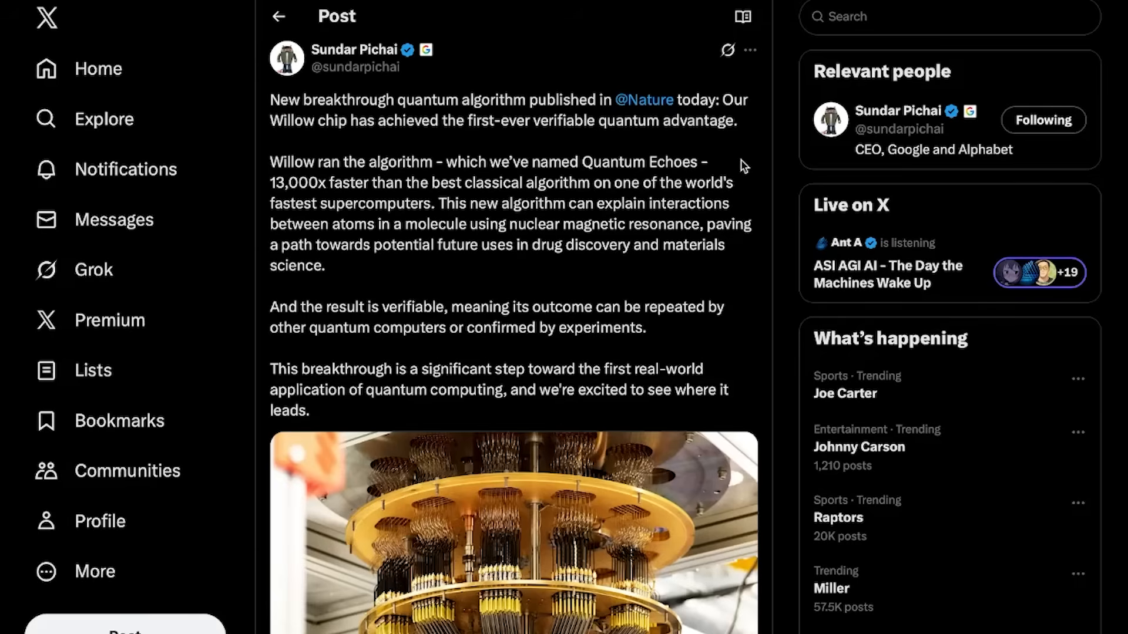
{"action": "mouse_move", "coordinate": [411, 176]}
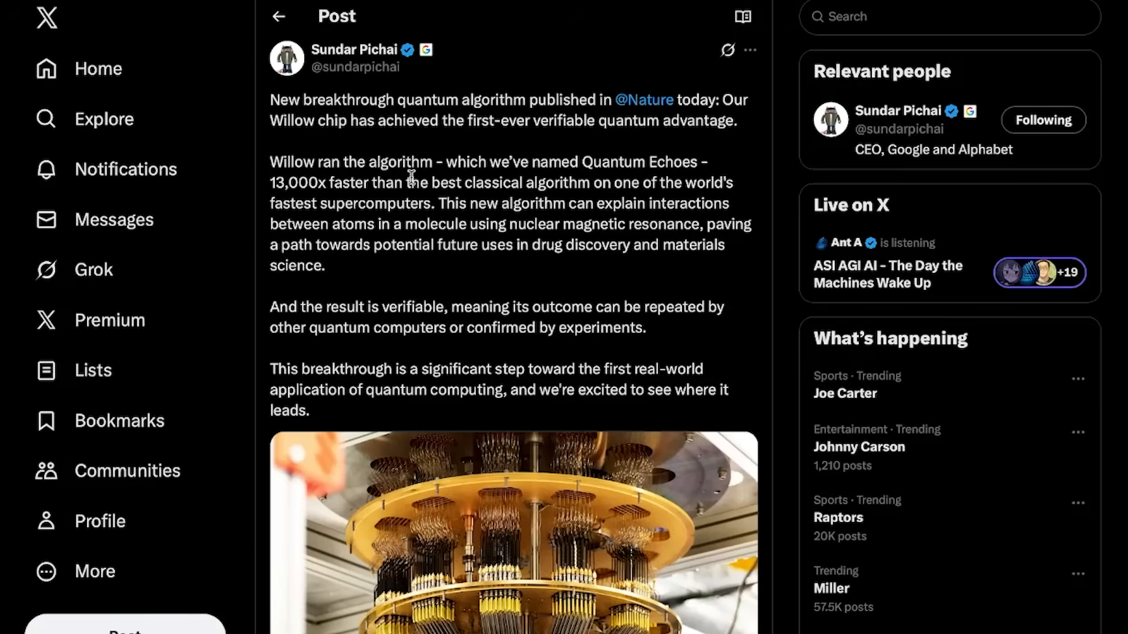
{"action": "mouse_move", "coordinate": [605, 175]}
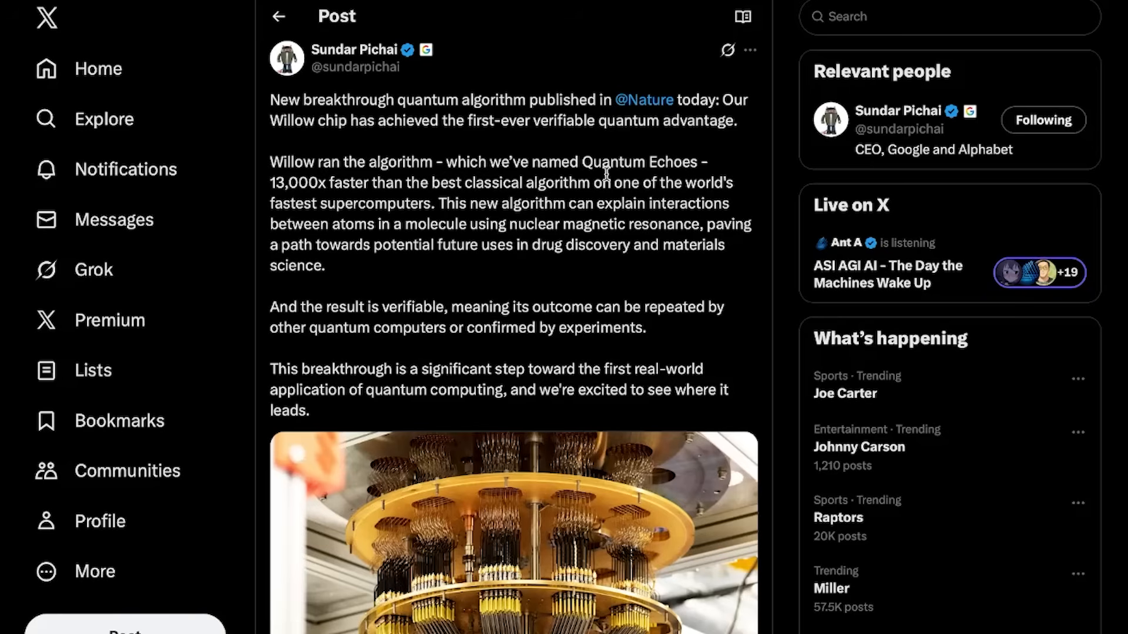
{"action": "mouse_move", "coordinate": [550, 182]}
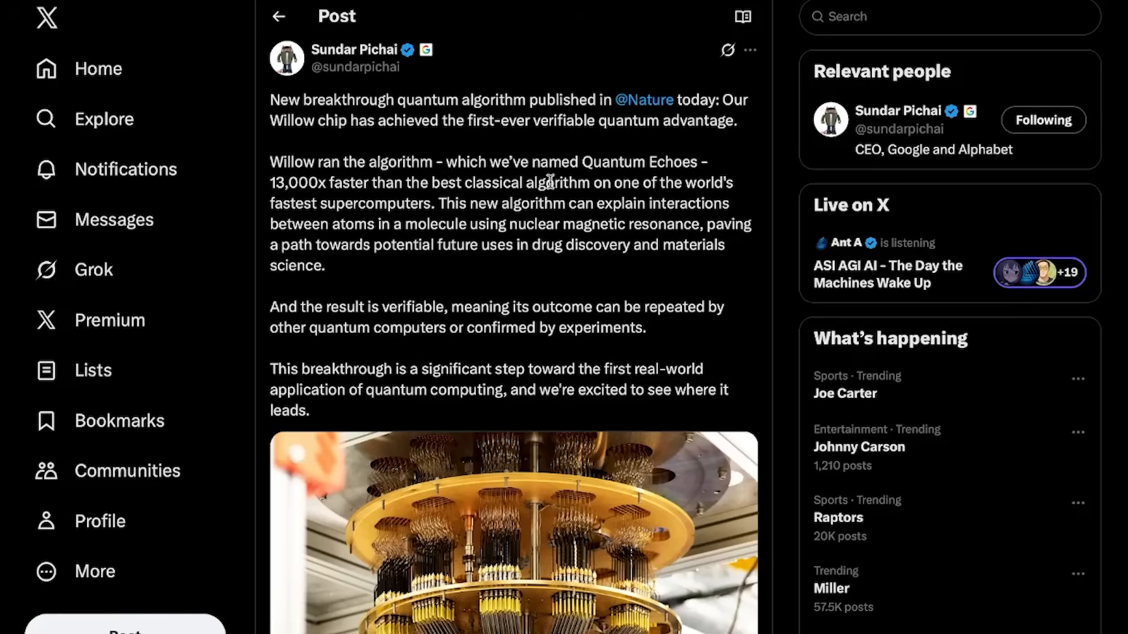
{"action": "mouse_move", "coordinate": [410, 204]}
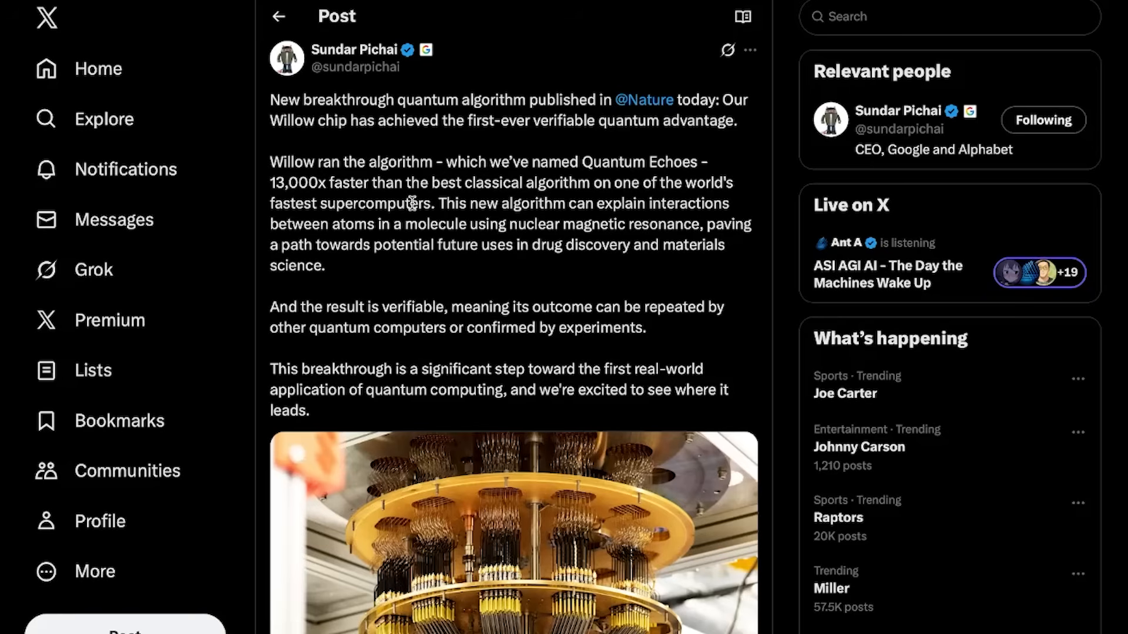
{"action": "mouse_move", "coordinate": [624, 200]}
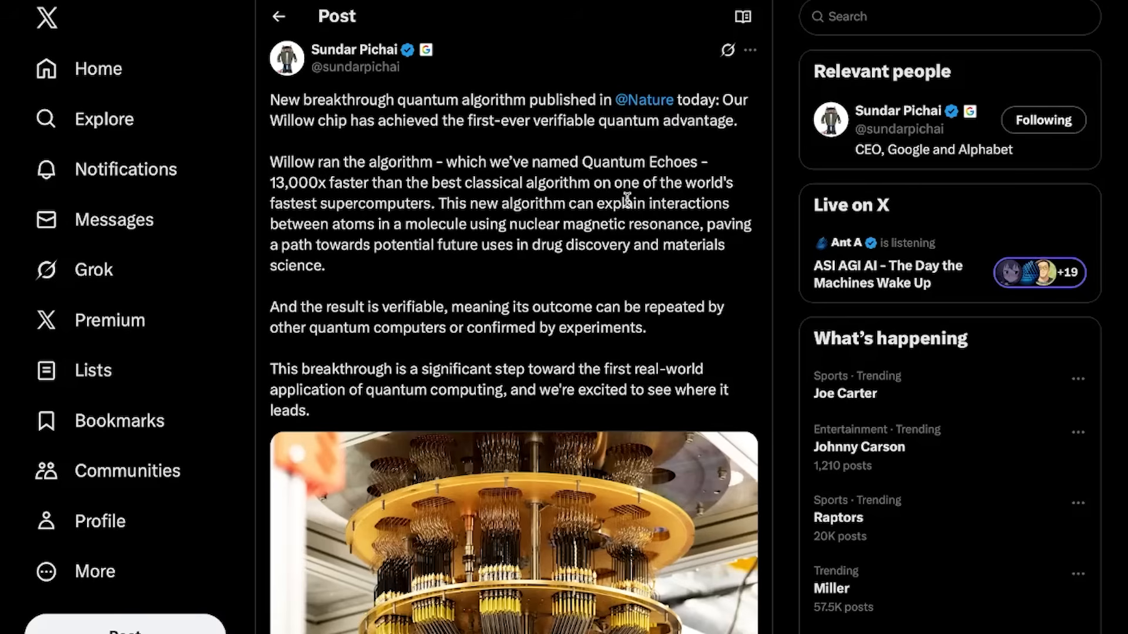
{"action": "mouse_move", "coordinate": [644, 228]}
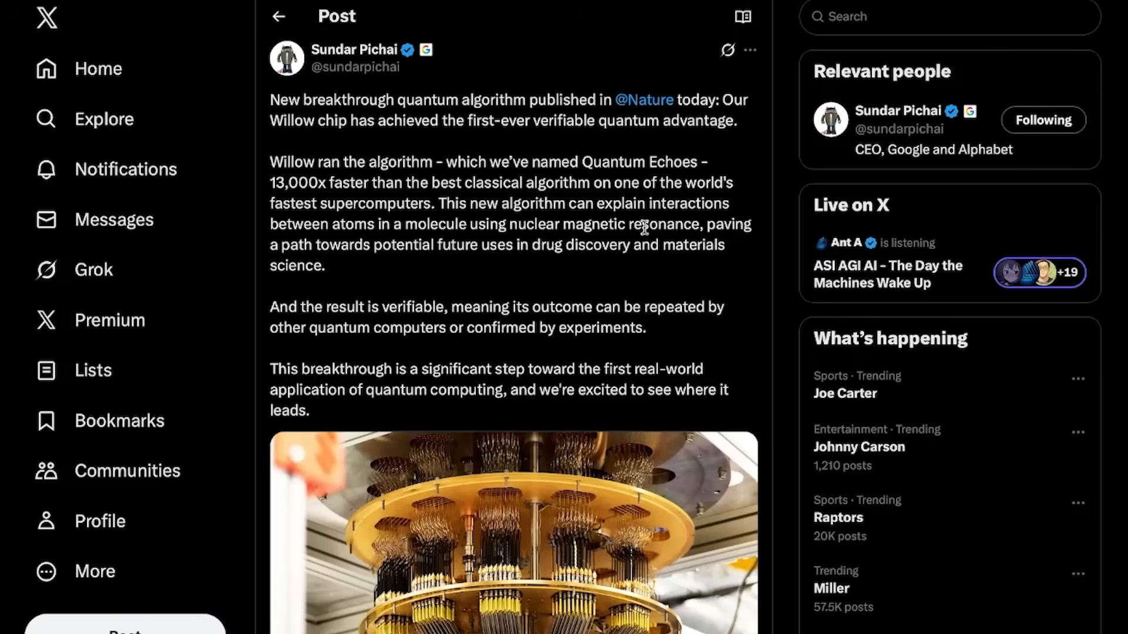
{"action": "mouse_move", "coordinate": [389, 241]}
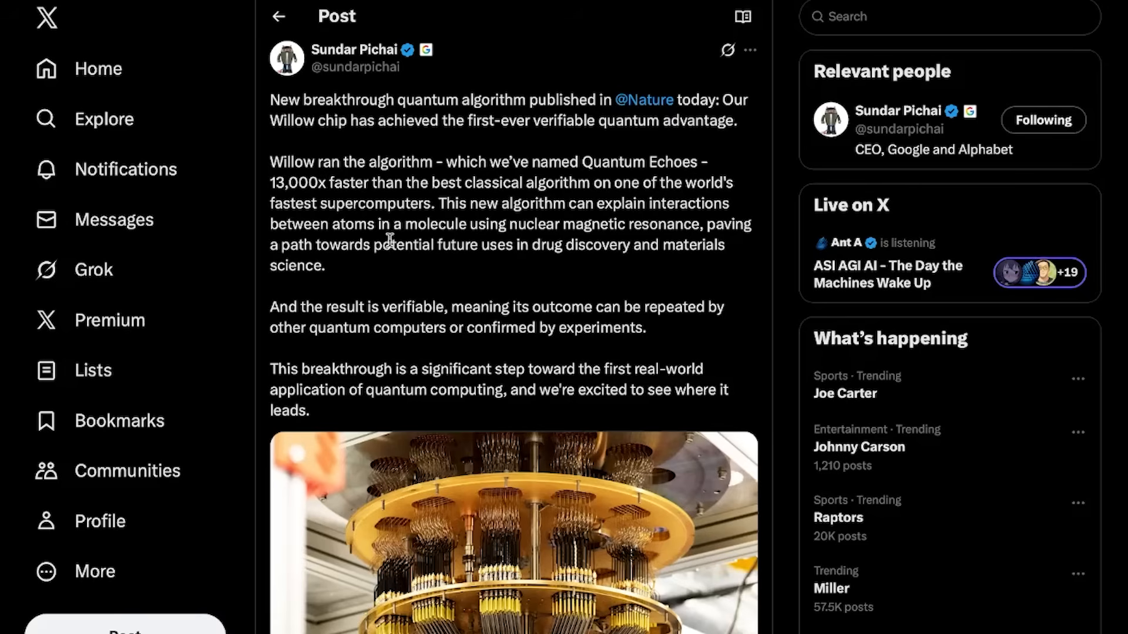
{"action": "mouse_move", "coordinate": [550, 241]}
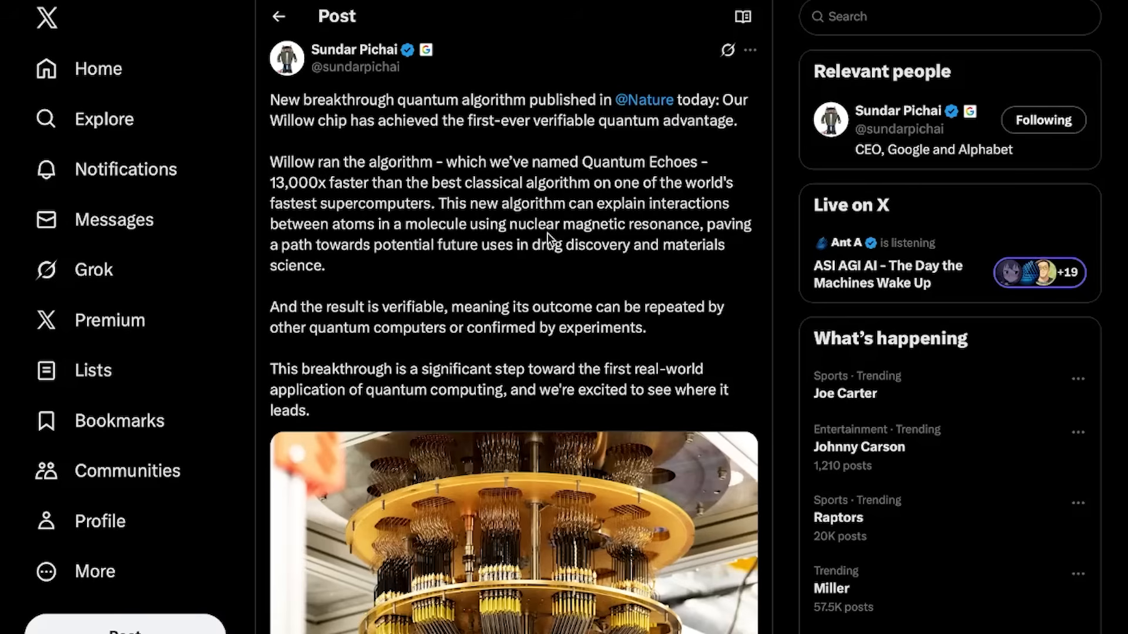
{"action": "mouse_move", "coordinate": [719, 238]}
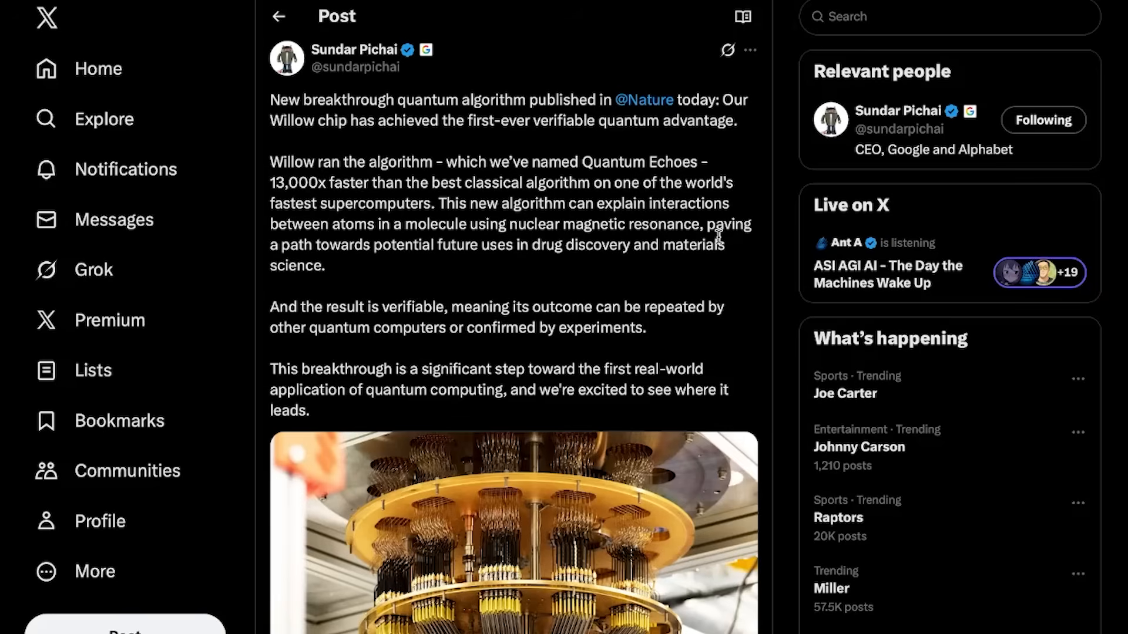
{"action": "mouse_move", "coordinate": [718, 261]}
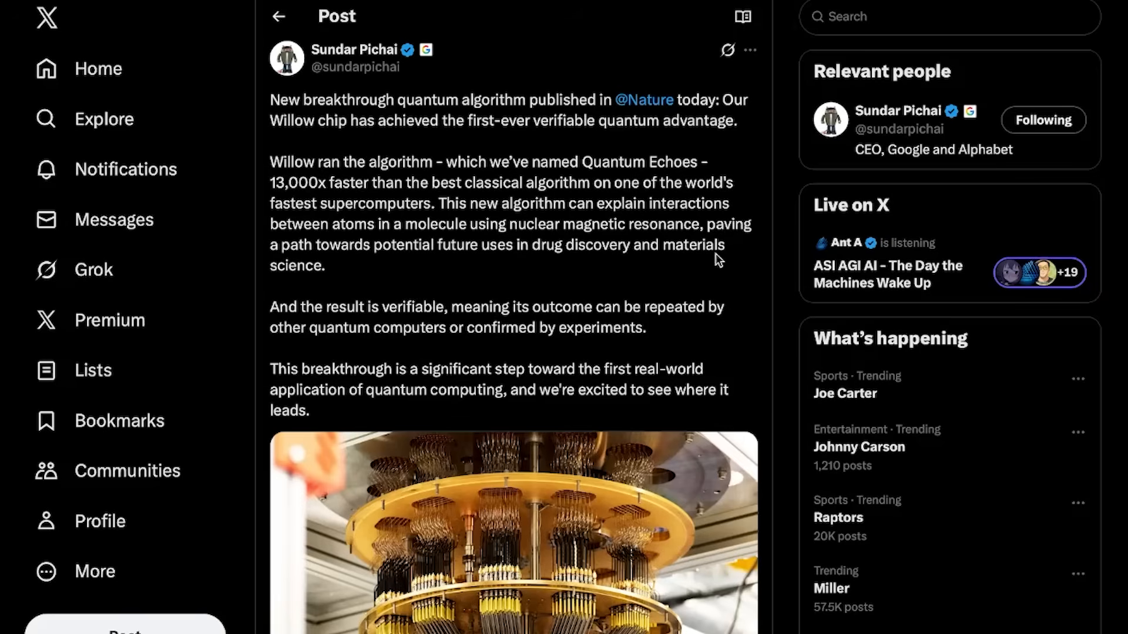
{"action": "mouse_move", "coordinate": [765, 347]}
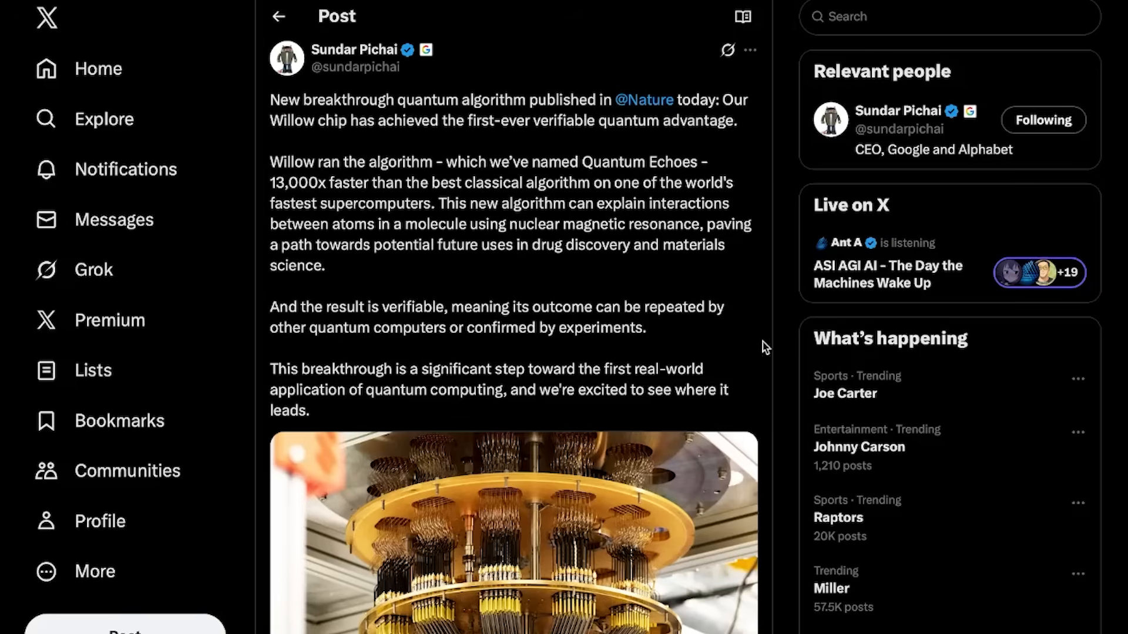
{"action": "mouse_move", "coordinate": [769, 359]}
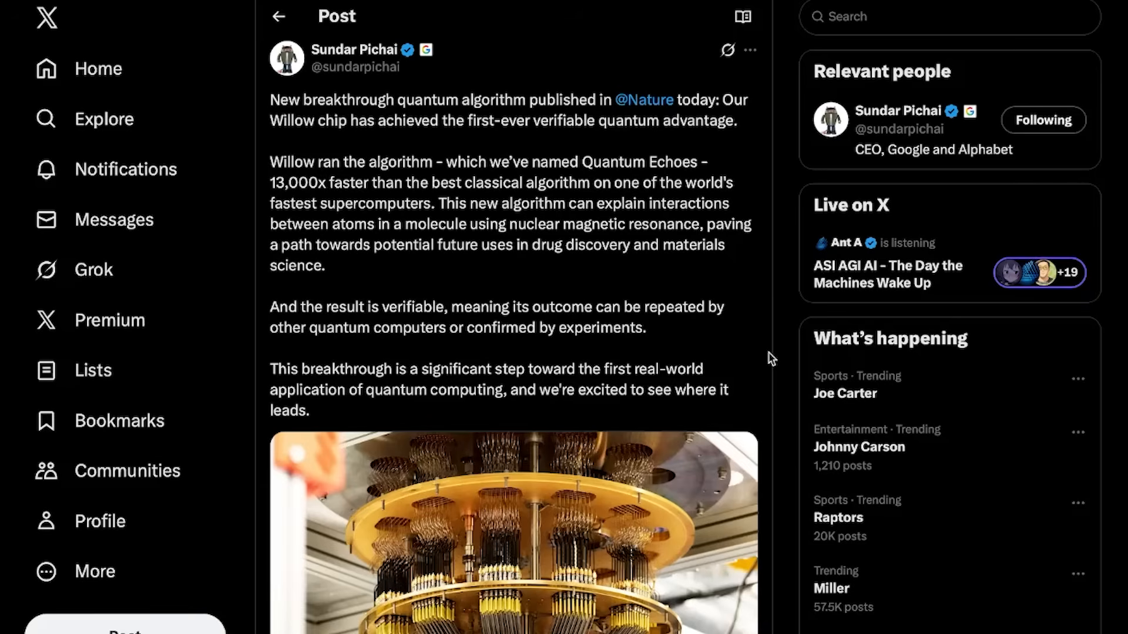
{"action": "mouse_move", "coordinate": [757, 356]}
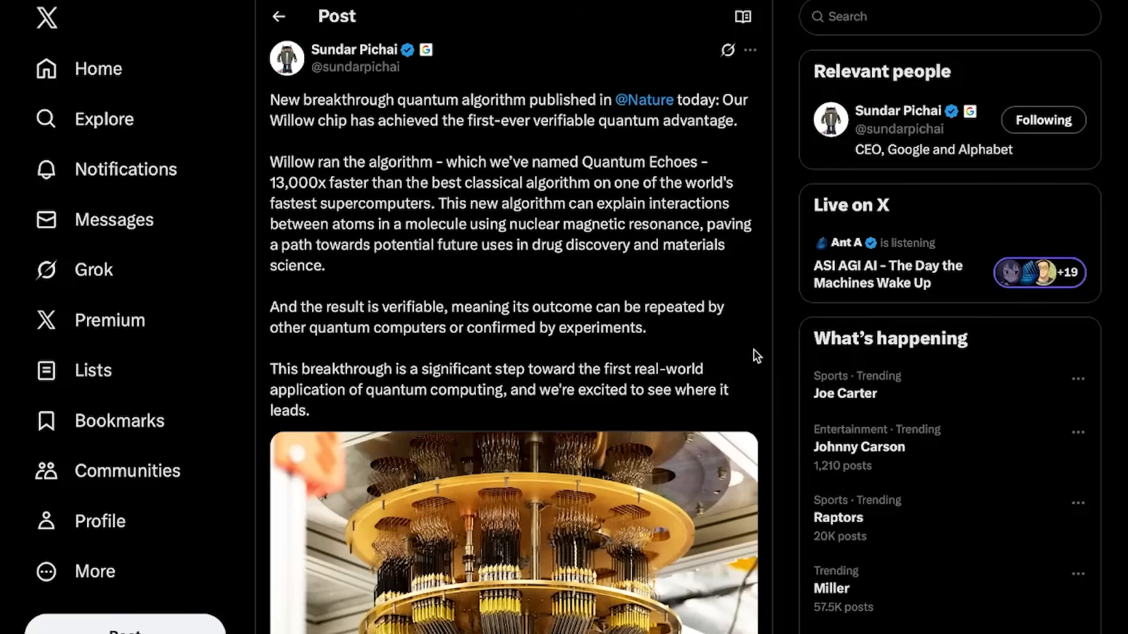
Step: Enlarge the Willow quantum computer photo from Sundar Pichai's post
{"action": "left_click", "coordinate": [512, 525]}
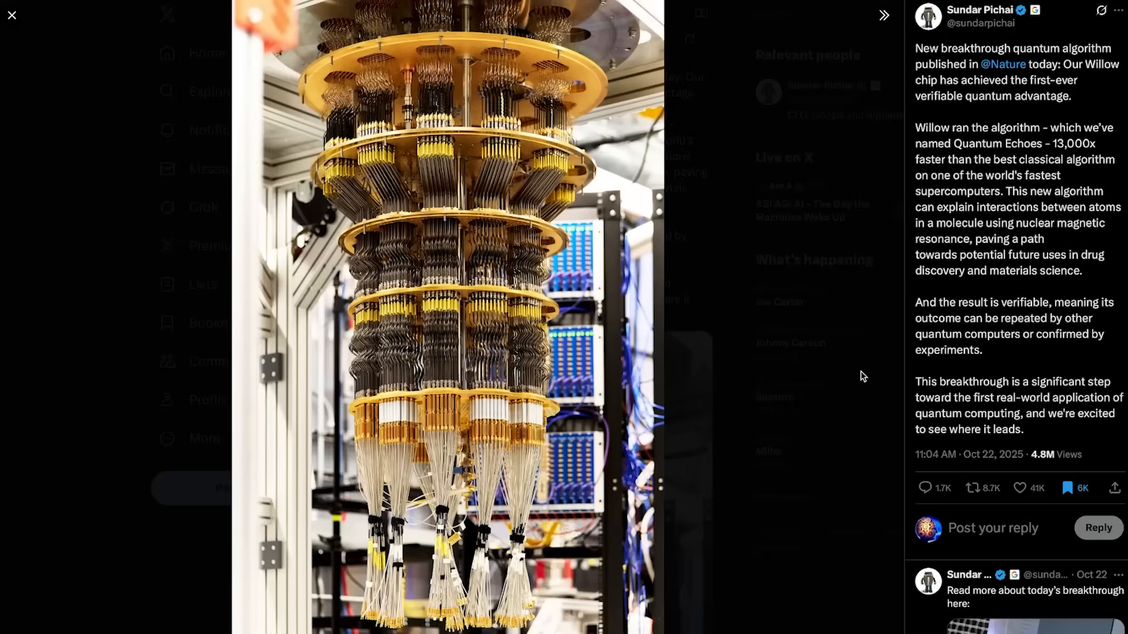